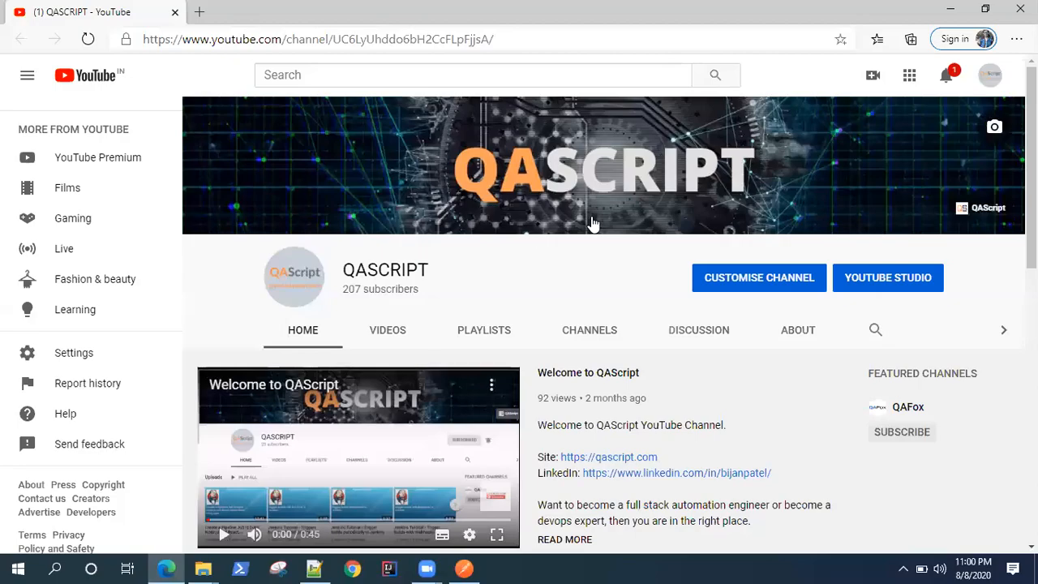
mouse_move(581, 214)
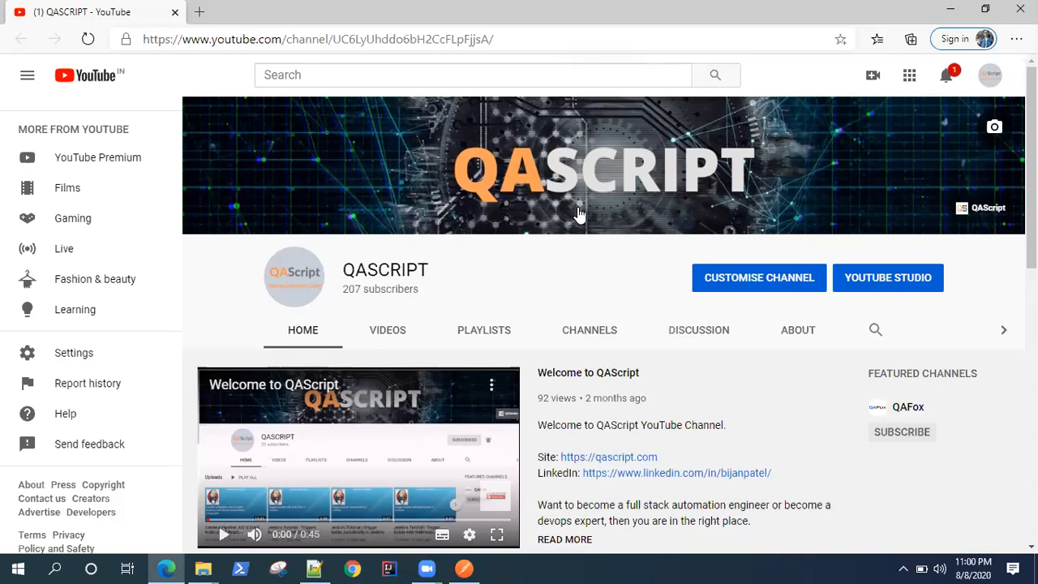
mouse_move(532, 191)
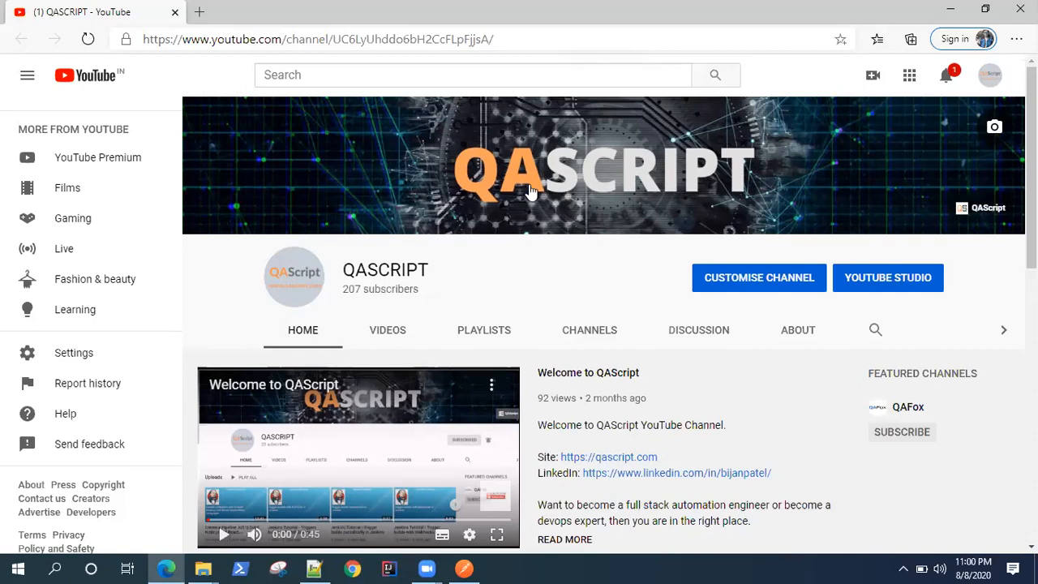
mouse_move(582, 182)
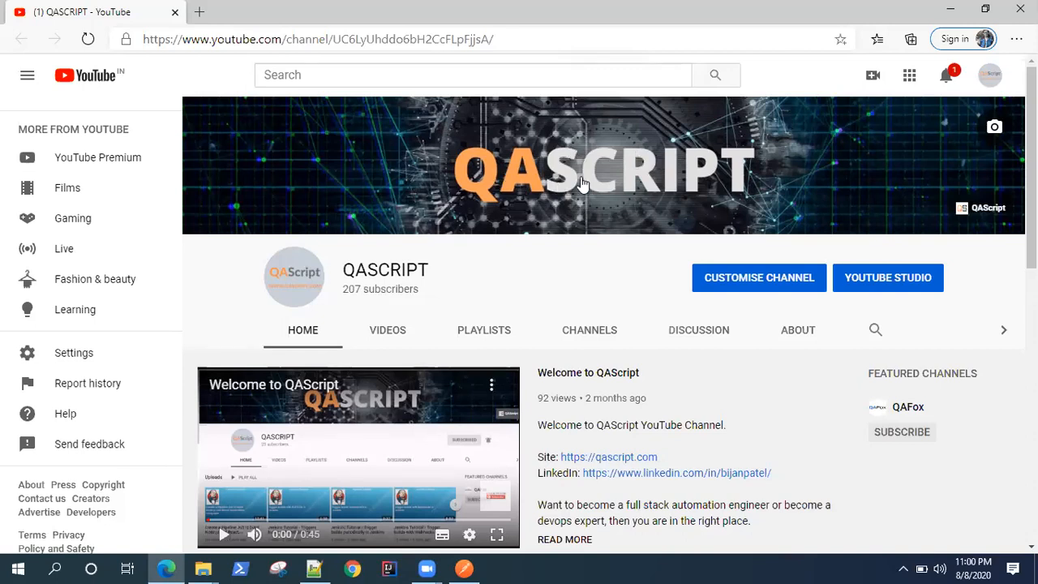
mouse_move(630, 211)
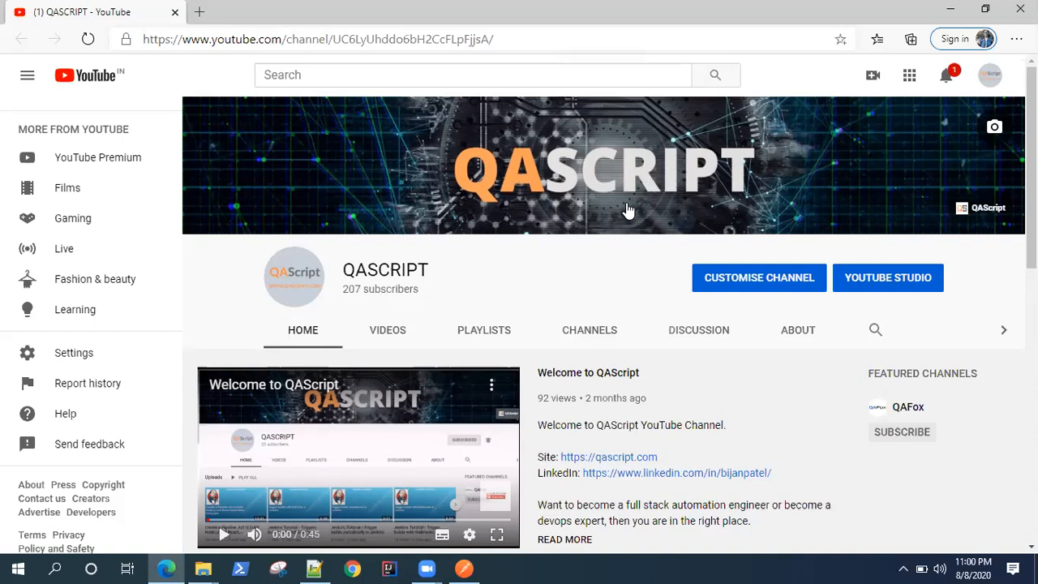
Scroll through the Create Repository request to view its Hello-World JSON body.
scroll("down", 3)
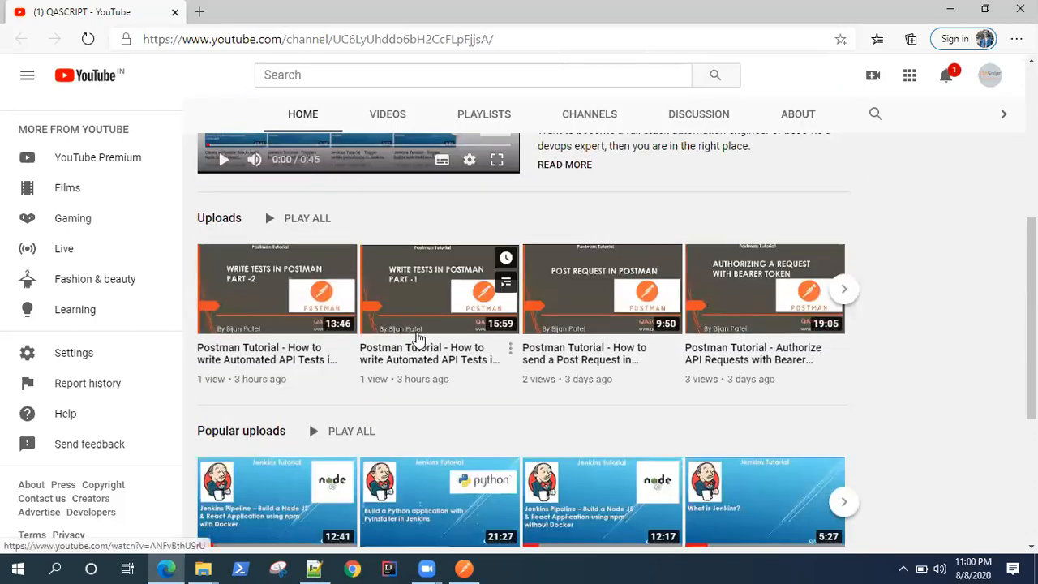
mouse_move(782, 359)
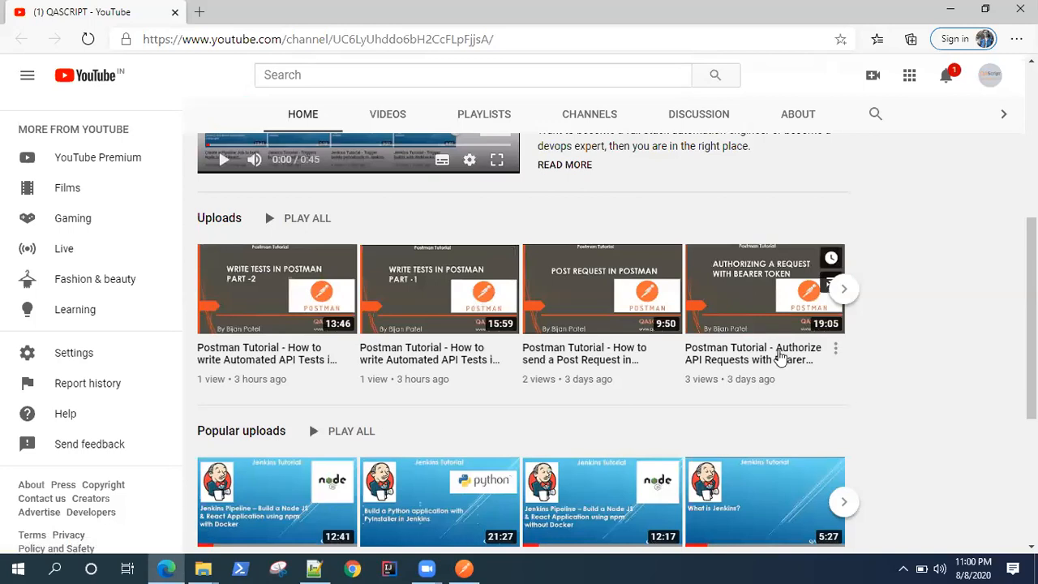
scroll("down", 3)
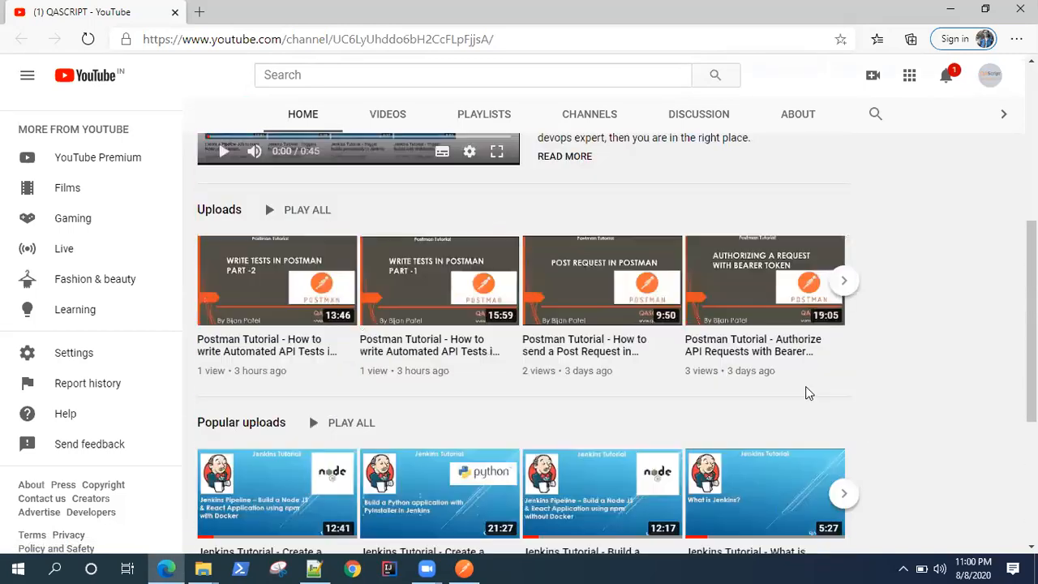
scroll("down", 3)
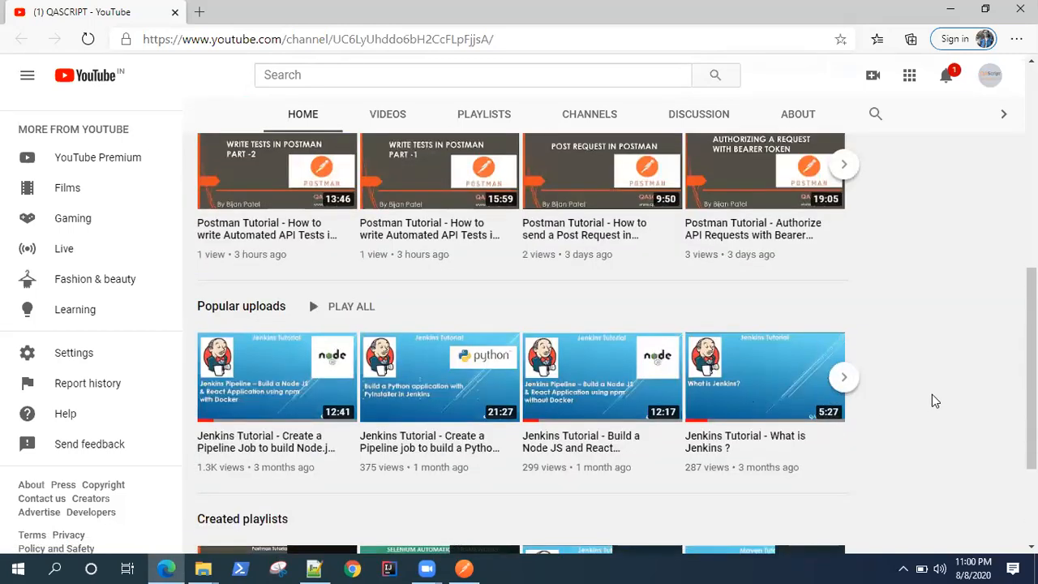
scroll("down", 3)
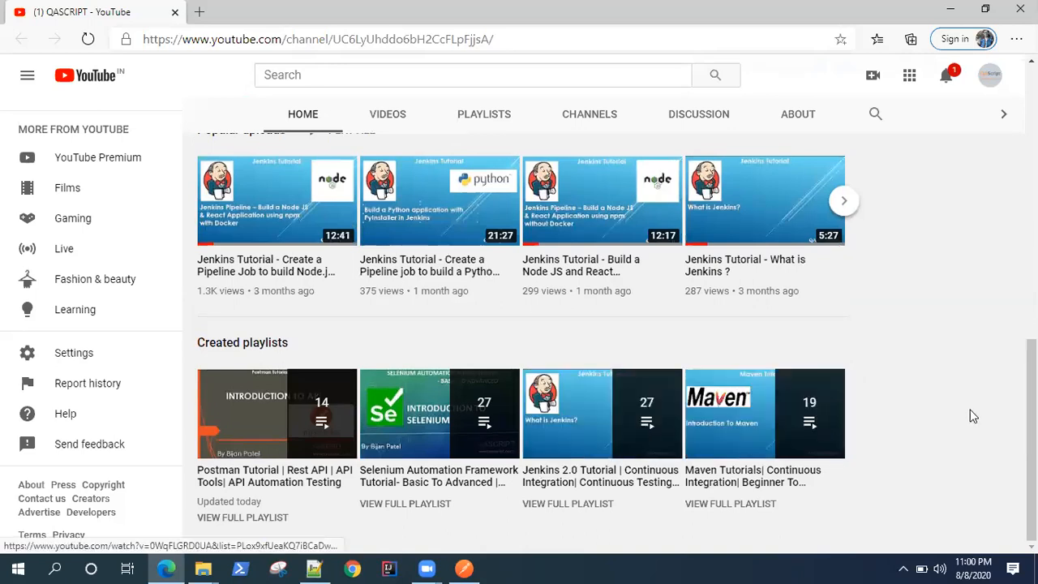
scroll("up", 3)
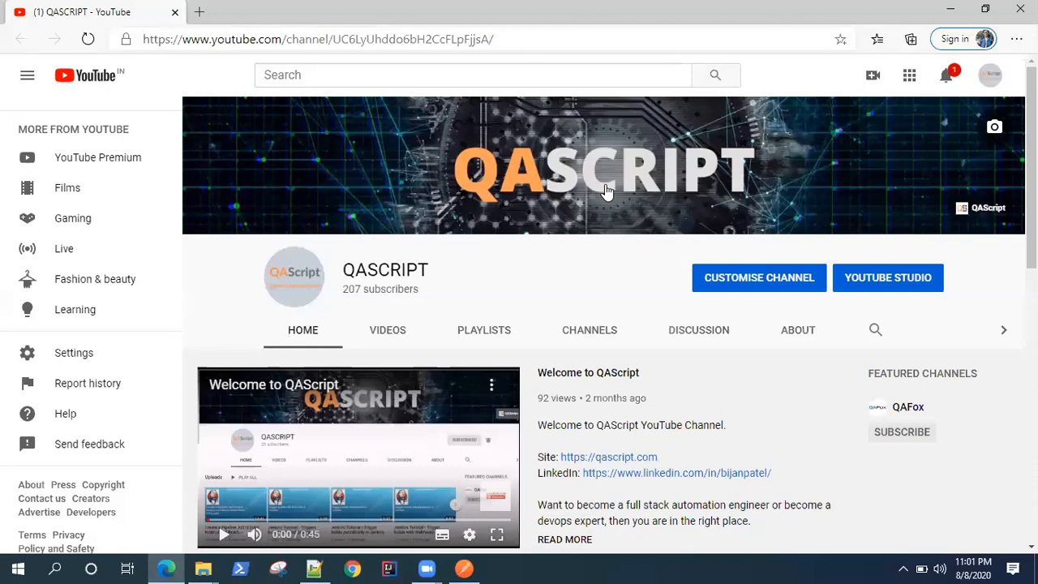
mouse_move(706, 386)
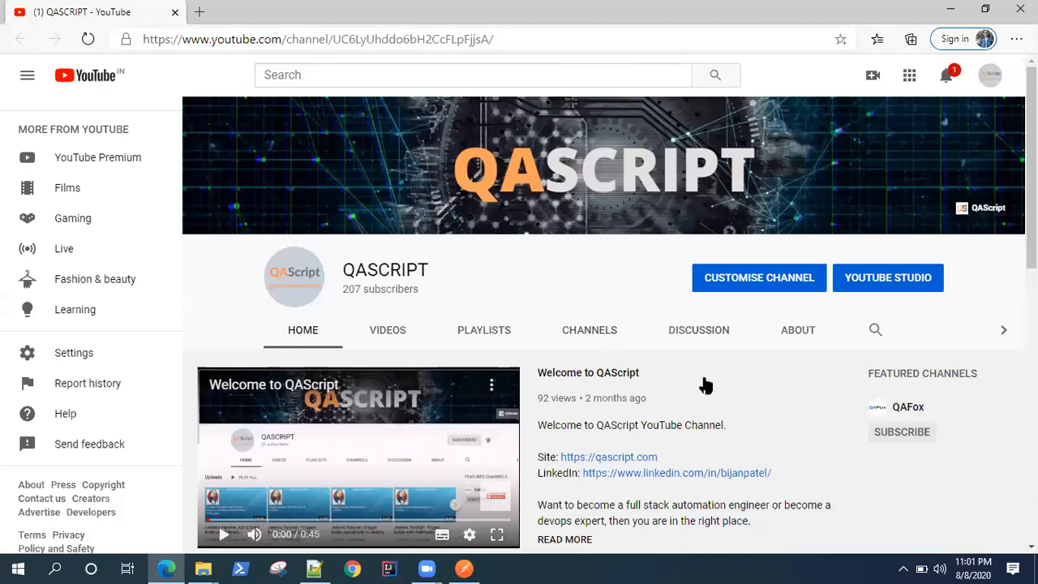
mouse_move(746, 323)
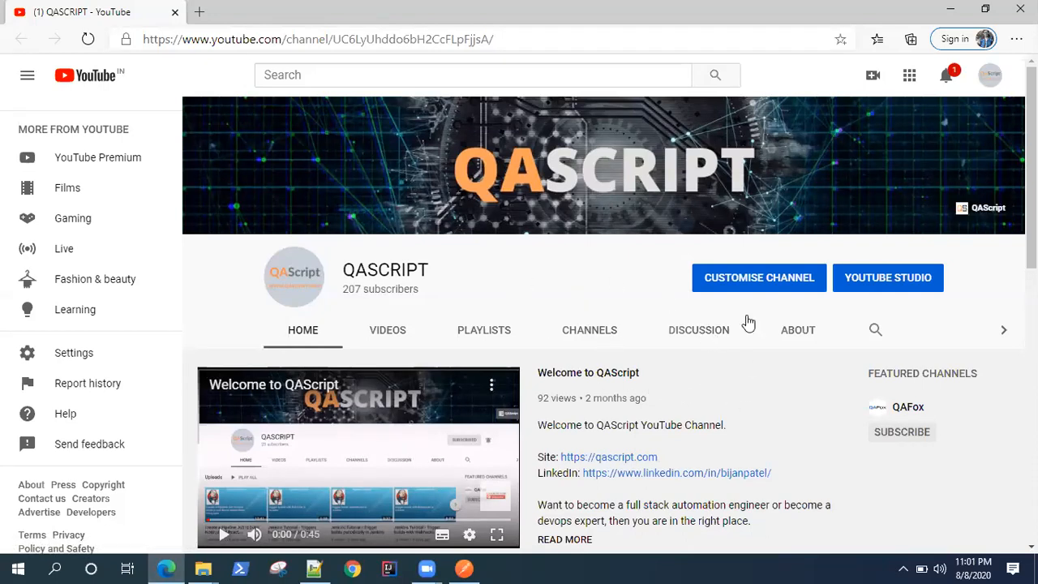
mouse_move(627, 407)
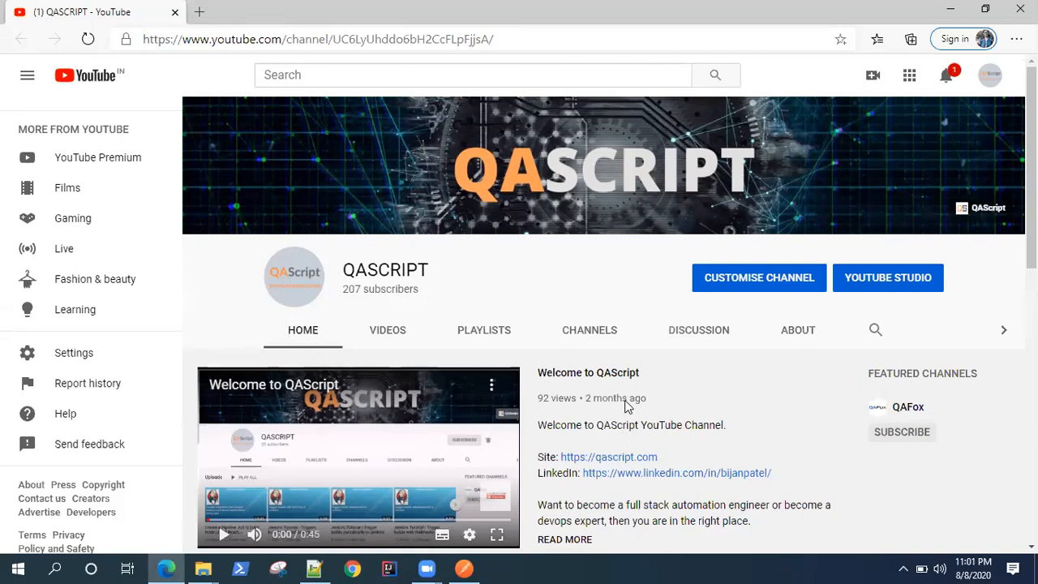
mouse_move(579, 201)
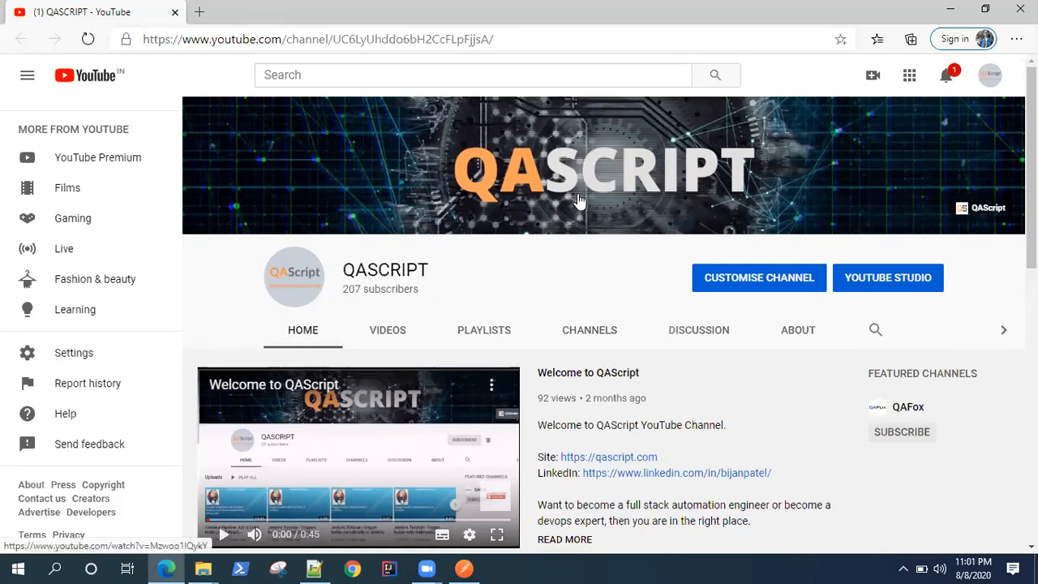
mouse_move(499, 564)
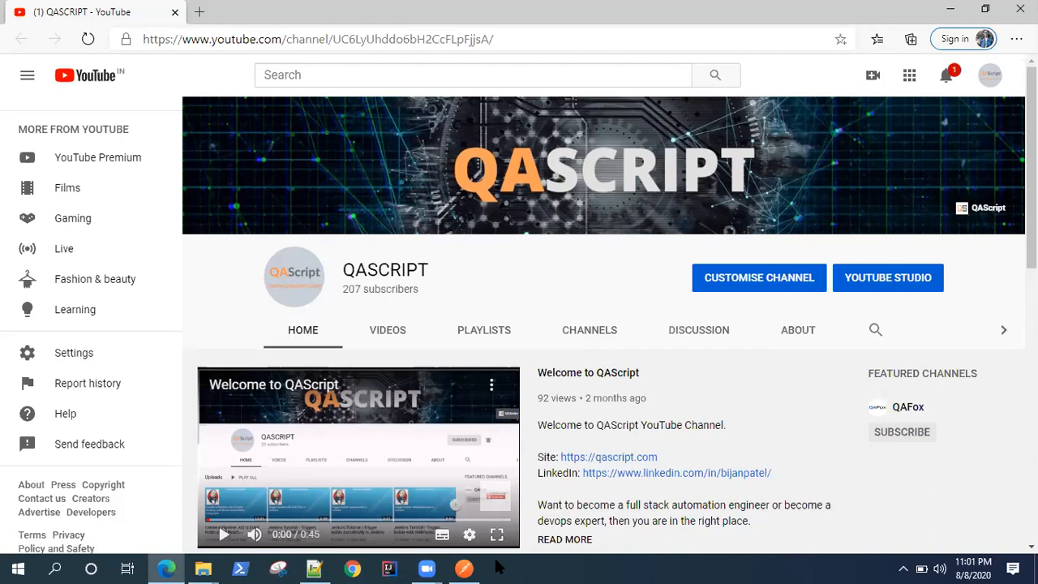
mouse_move(464, 568)
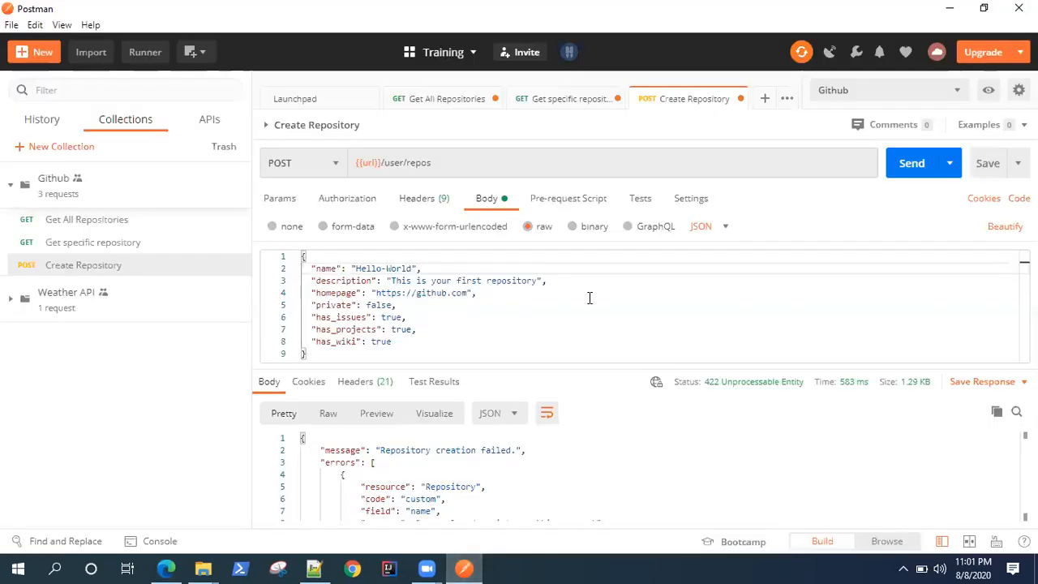
mouse_move(509, 296)
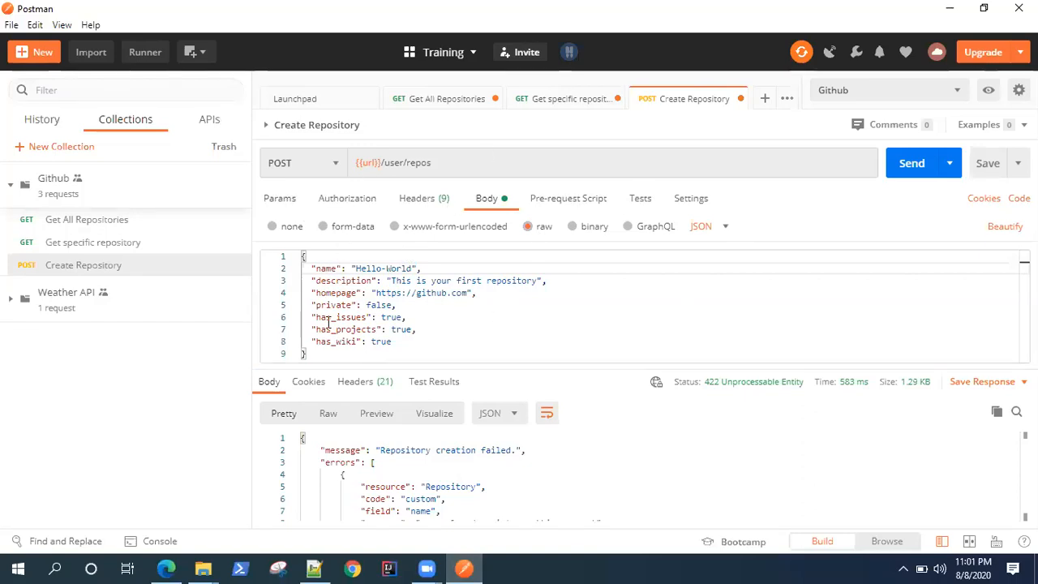
mouse_move(1009, 242)
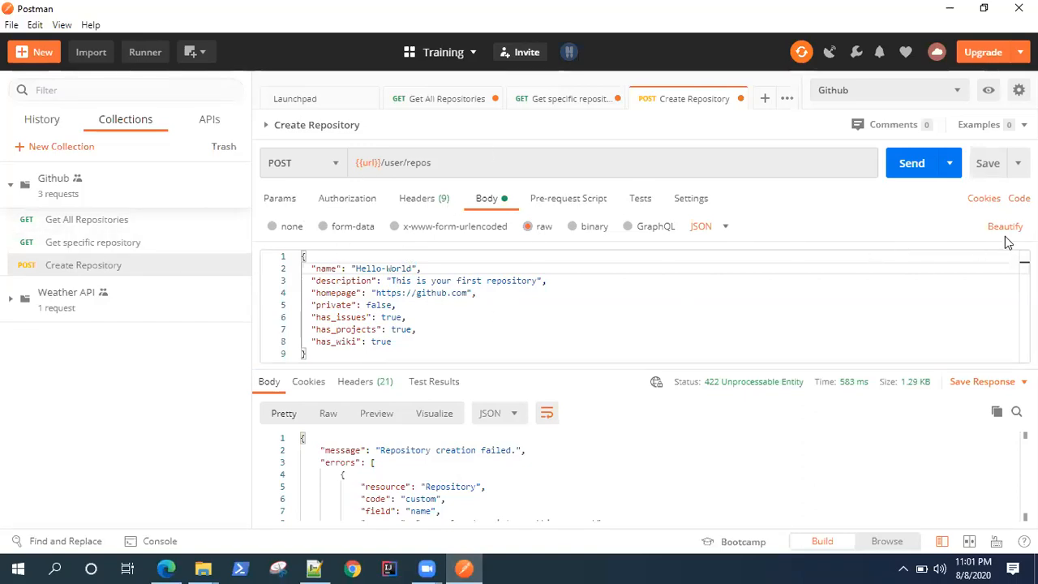
mouse_move(717, 227)
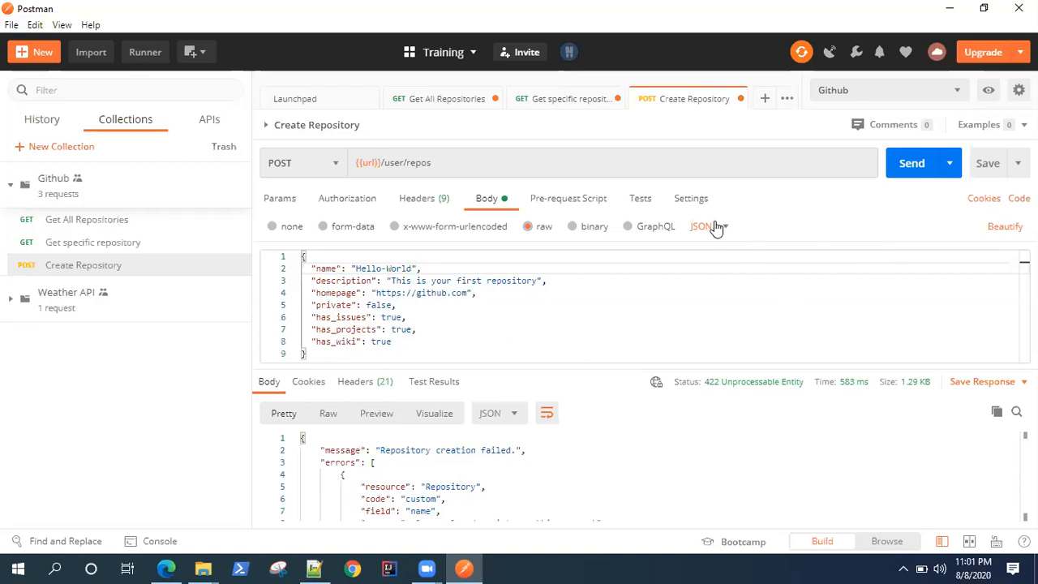
mouse_move(240, 278)
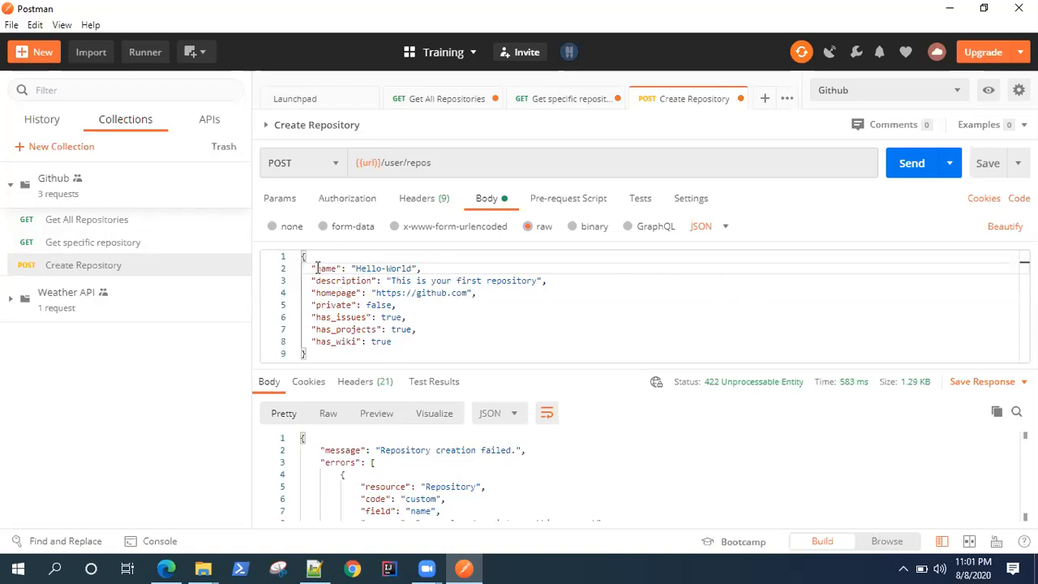
mouse_move(97, 269)
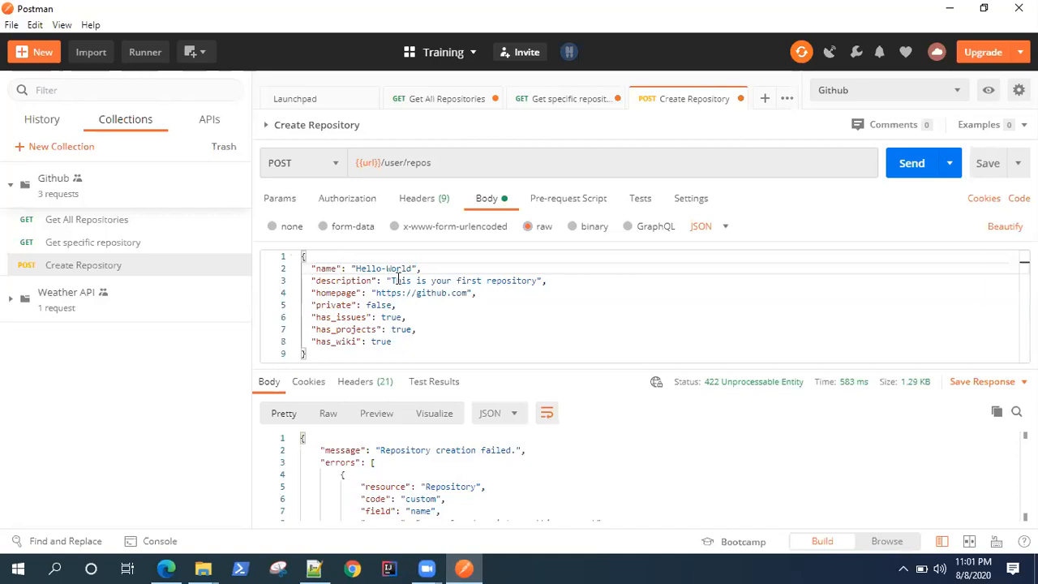
mouse_move(844, 252)
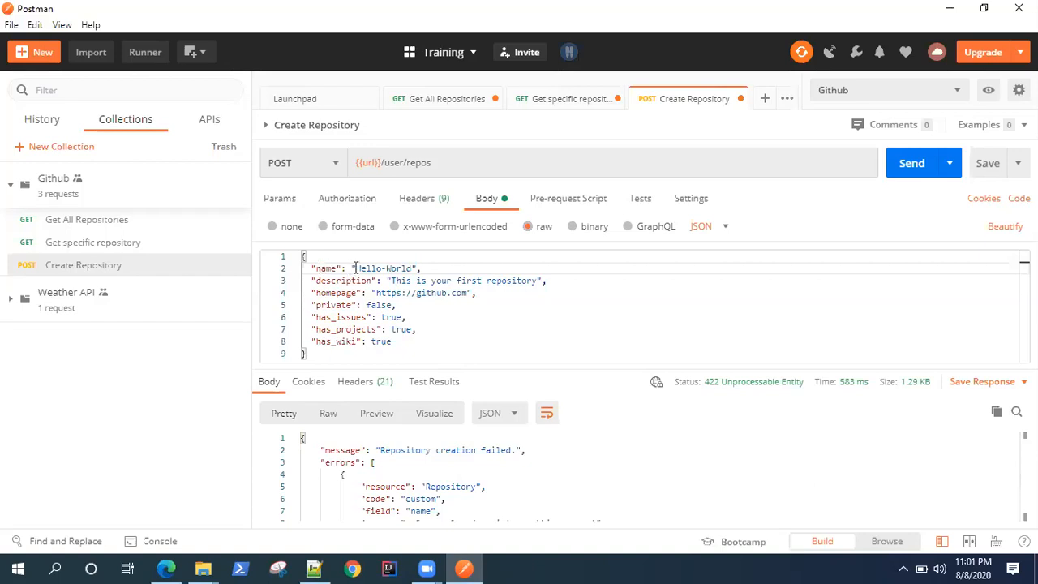
Select the Hello-World name value and read the 422 'name already exists' response.
double_click(383, 270)
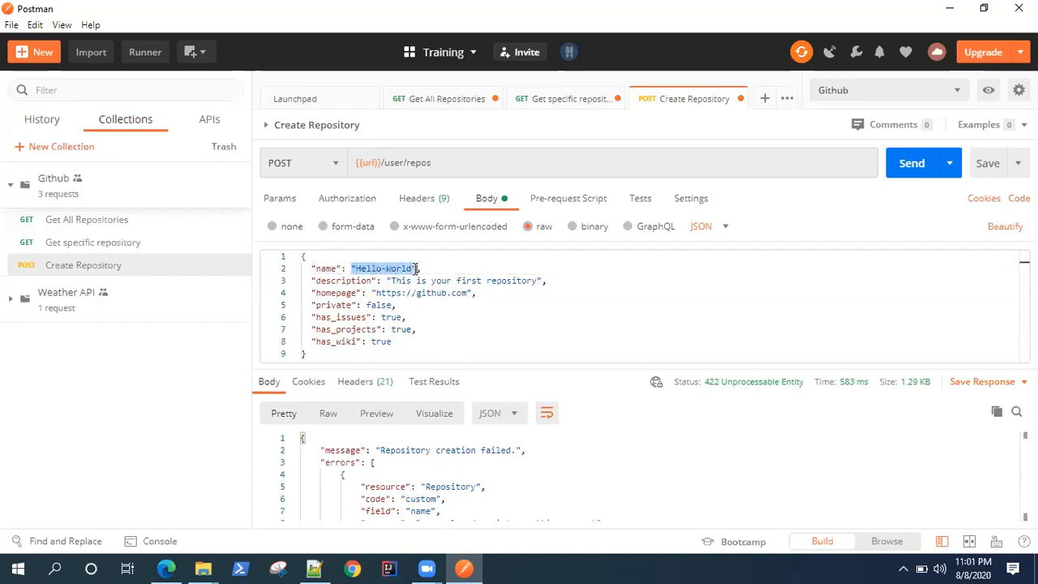
scroll("down", 3)
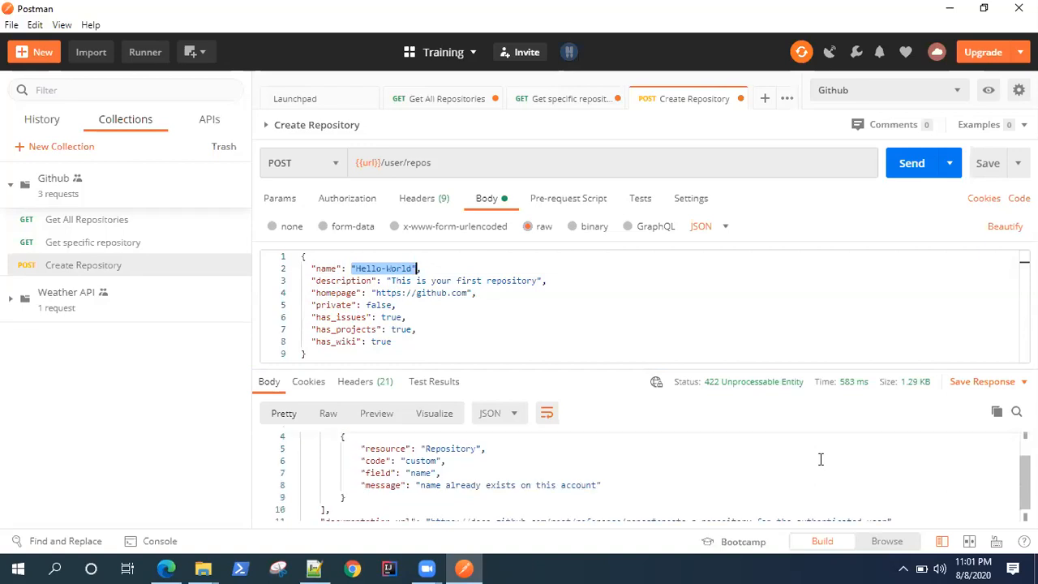
scroll("down", 3)
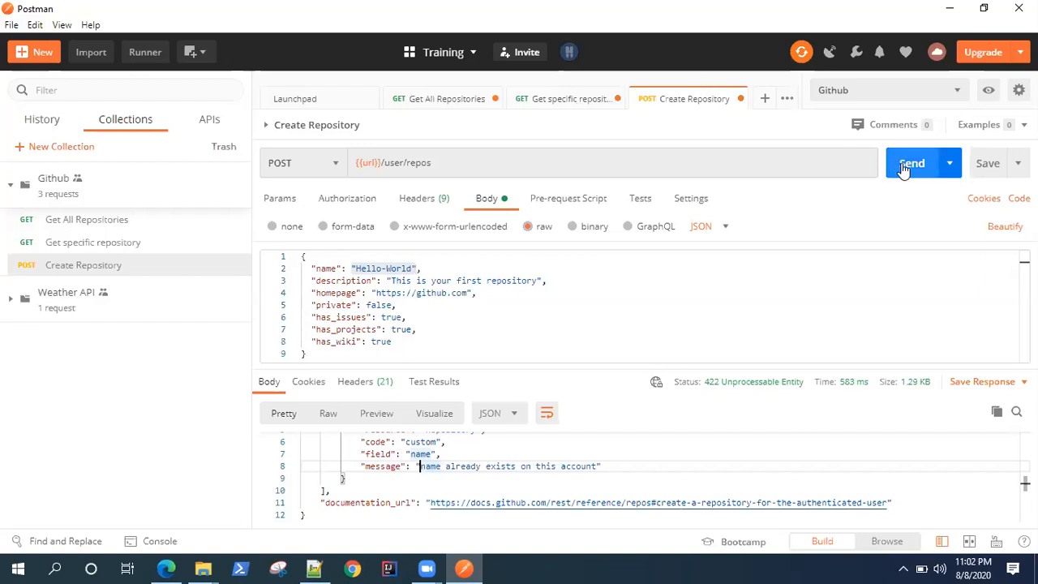
Resend the request, then select the Hello-World name value for replacement.
left_click(912, 162)
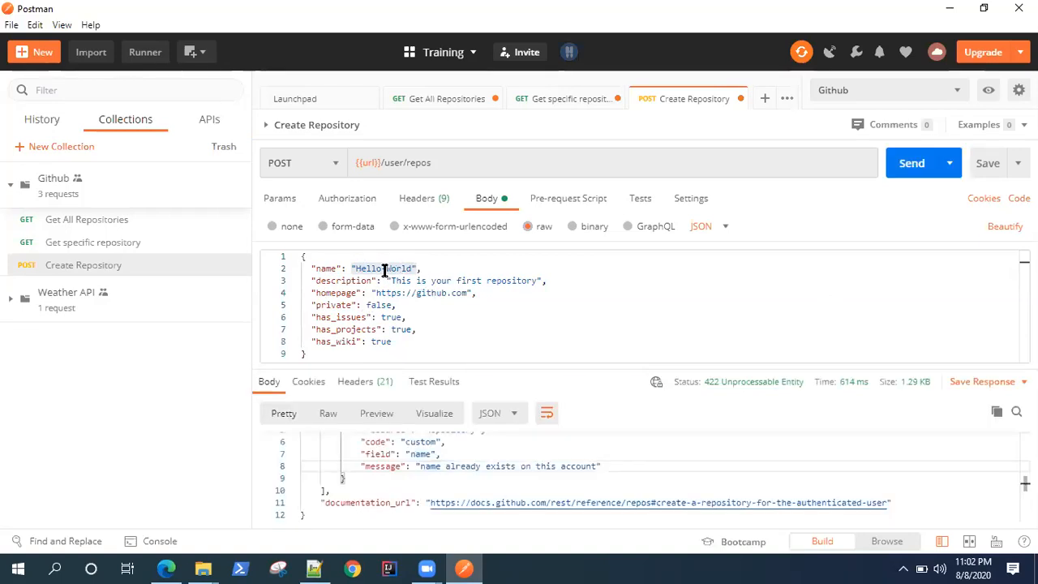
mouse_move(636, 309)
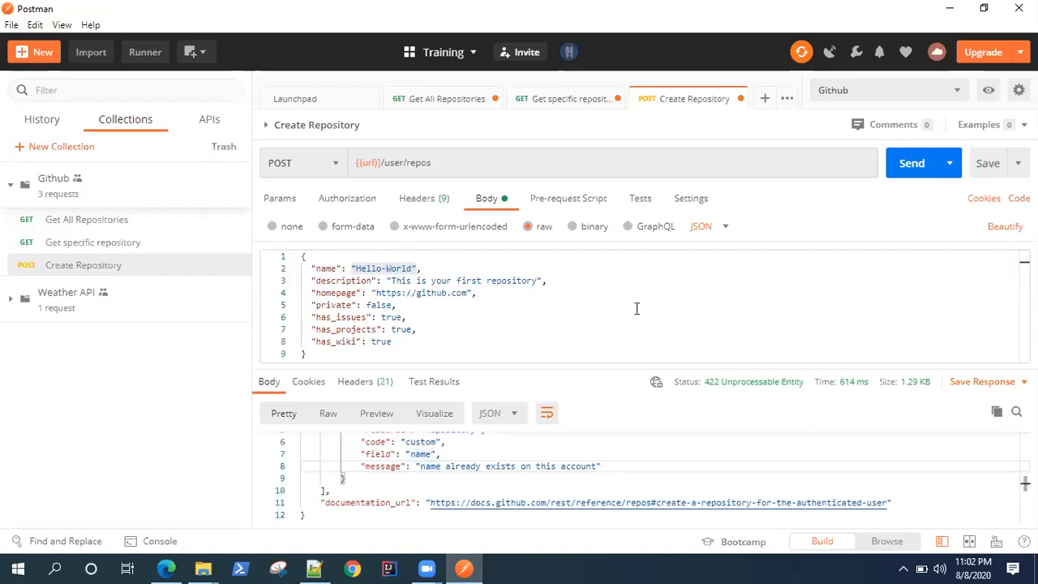
mouse_move(725, 344)
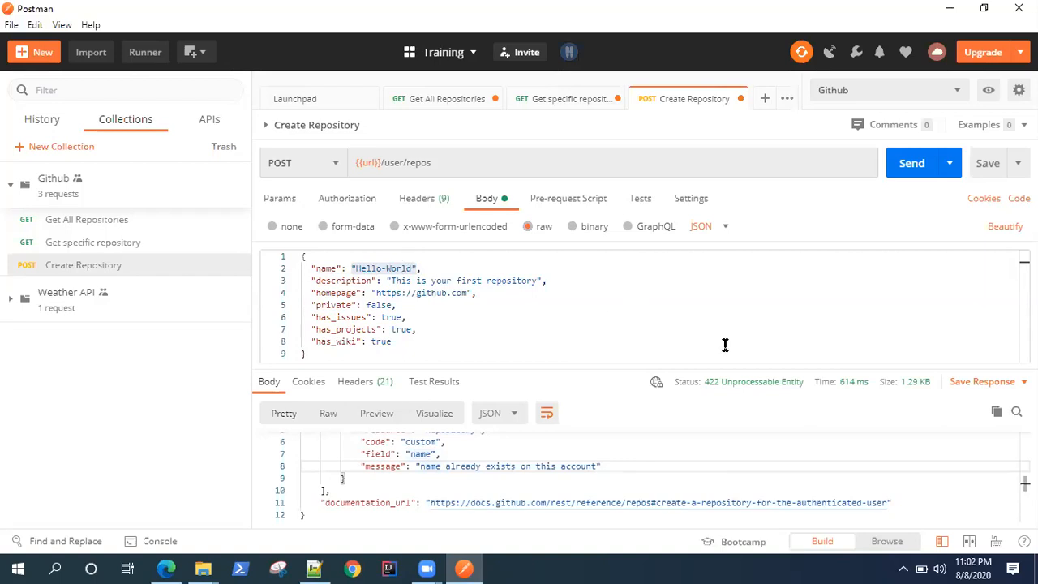
mouse_move(552, 441)
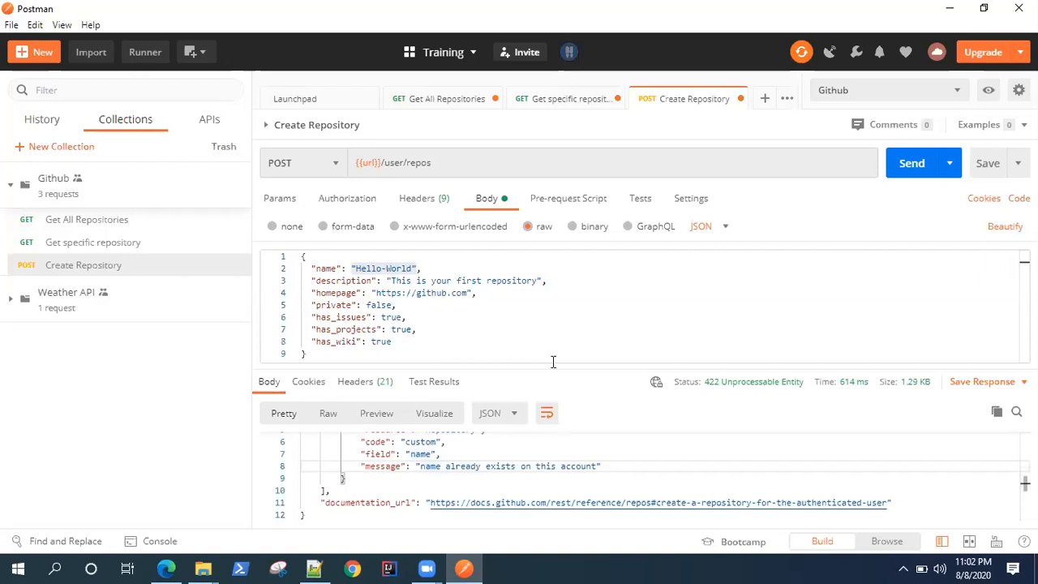
double_click(383, 269)
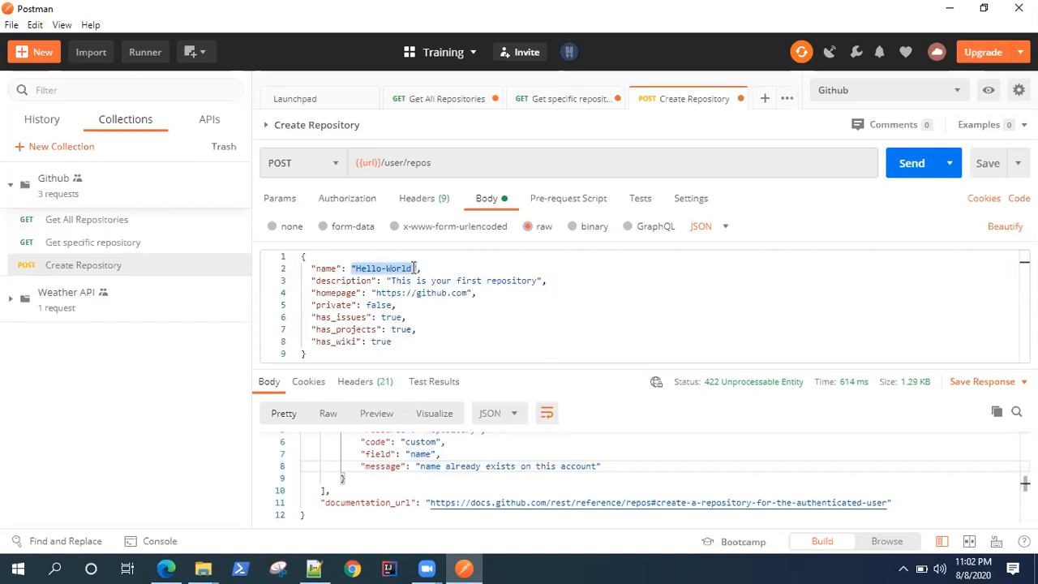
double_click(383, 267)
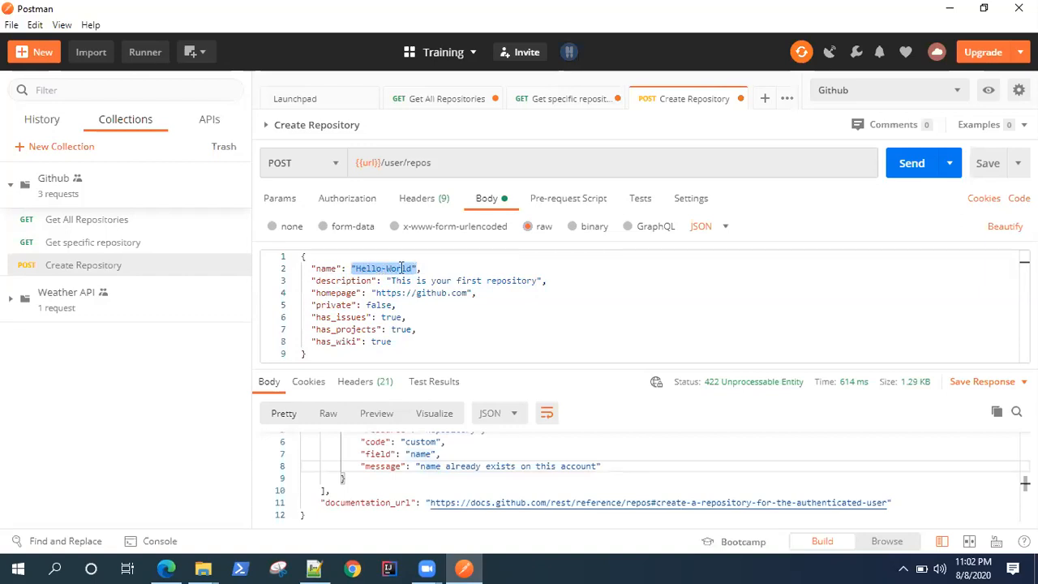
mouse_move(490, 258)
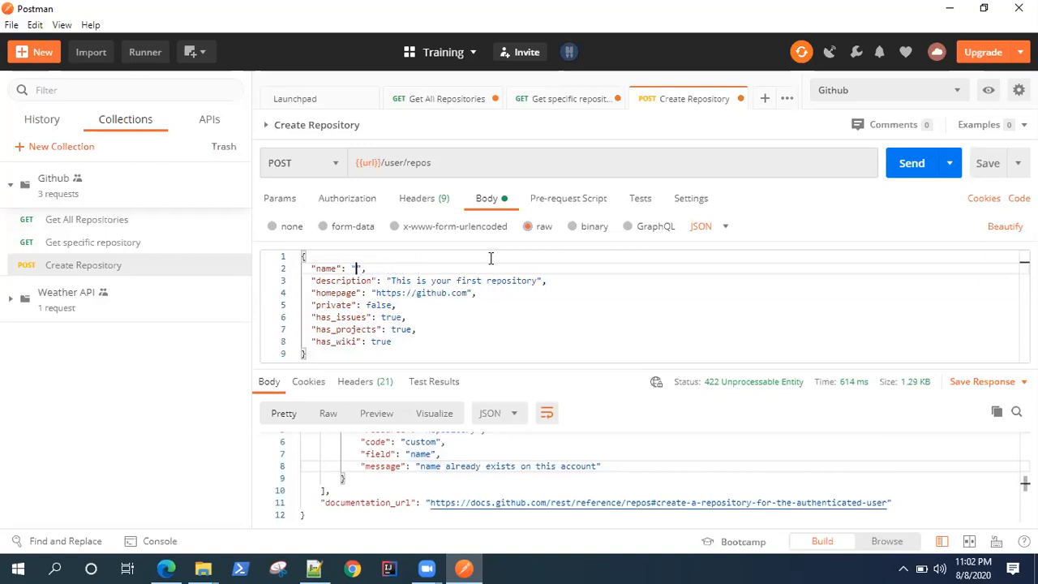
Set the body's name value to the {{repoName}} variable.
type("{{")
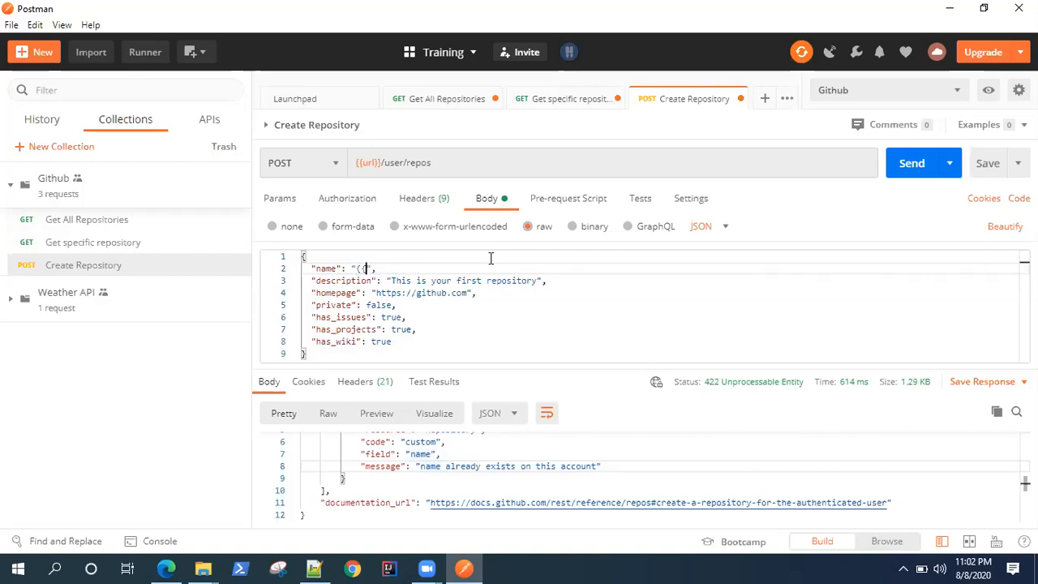
type("repoN")
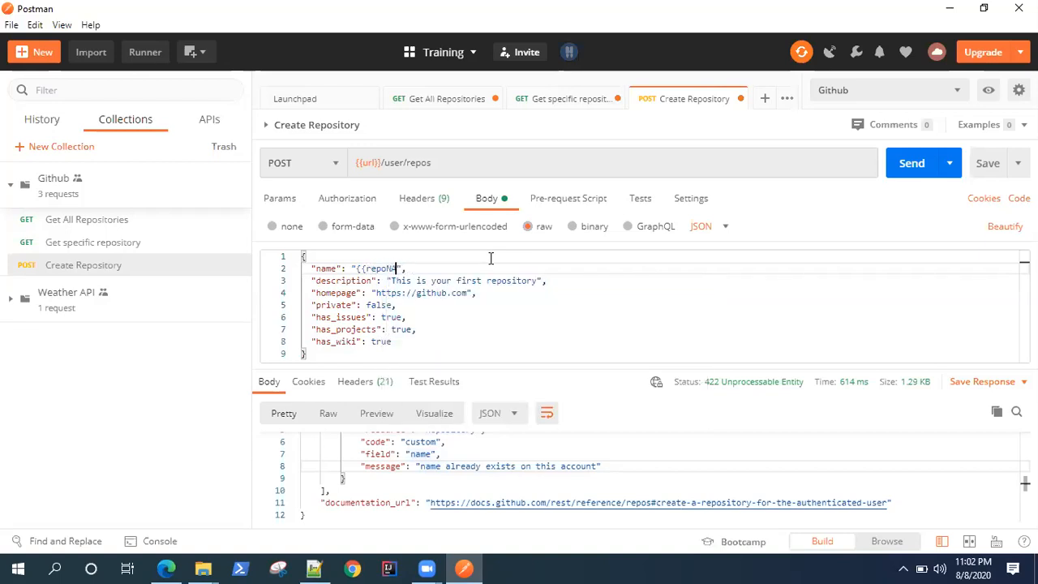
type("ame")
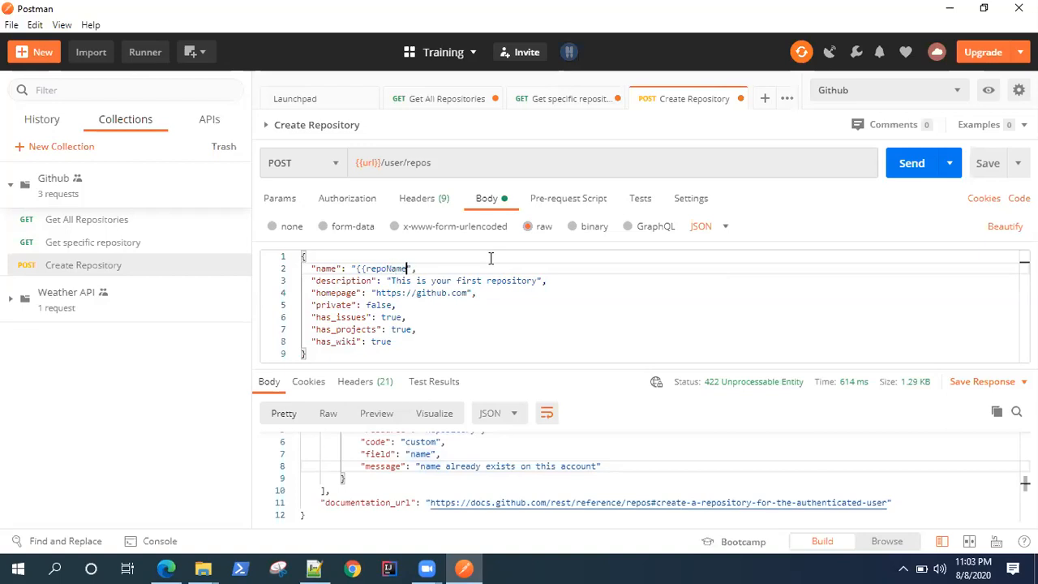
type("}}")
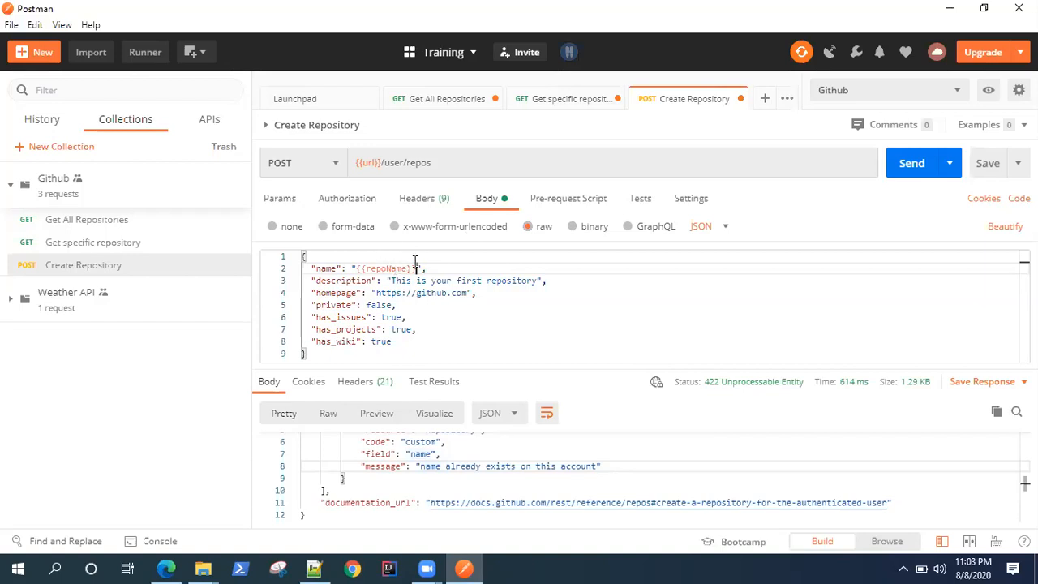
left_click(430, 162)
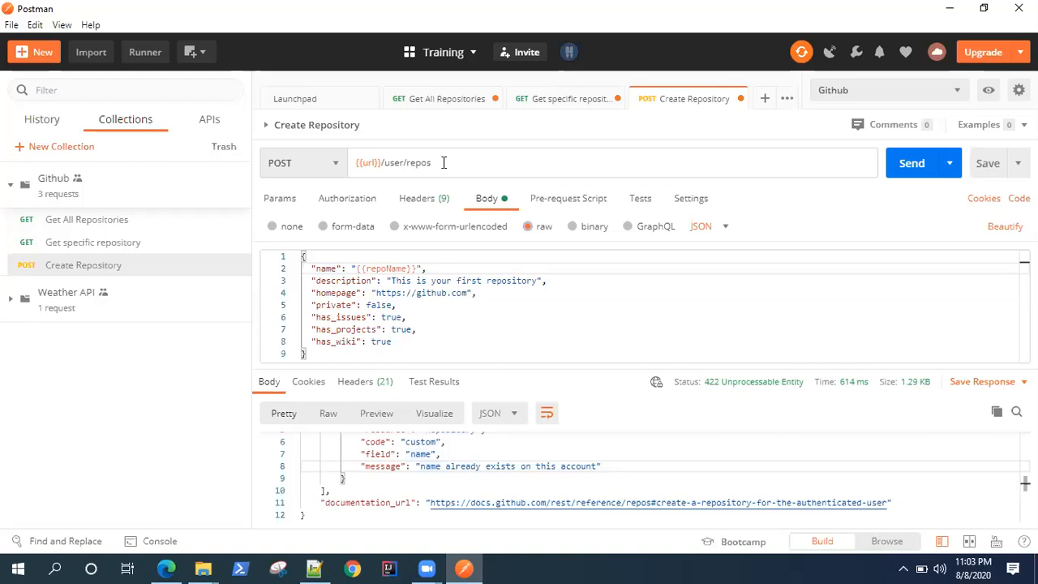
Browse Postman's built-in dynamic variables such as $guid and $randomInt from the URL field.
type("/")
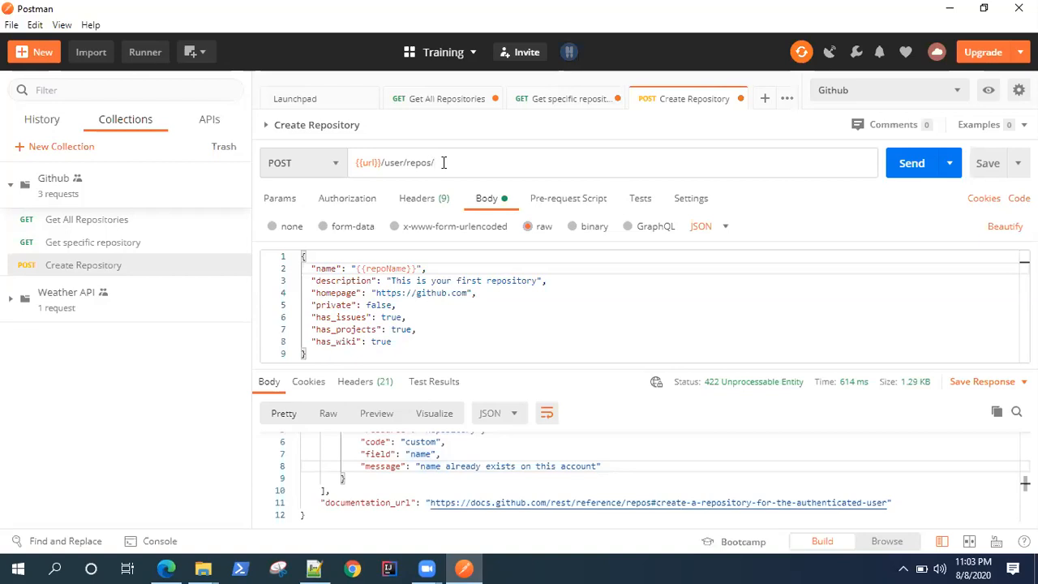
type("{")
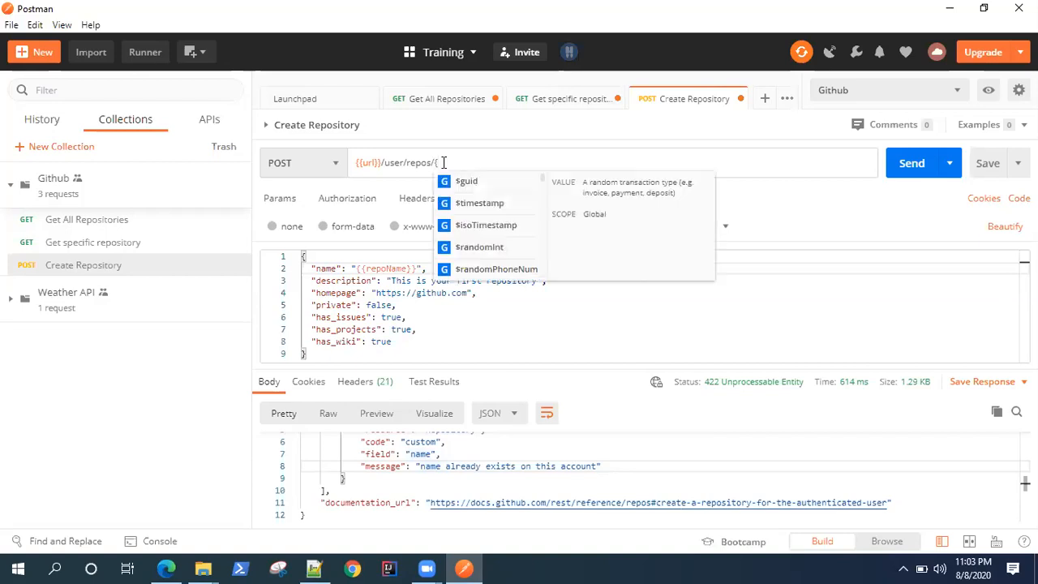
type("{")
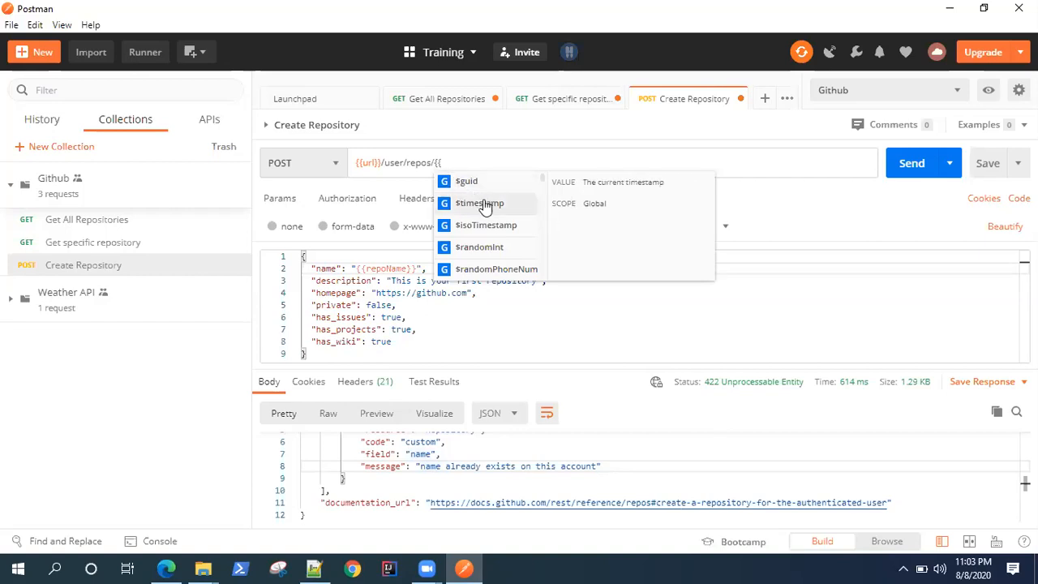
mouse_move(486, 224)
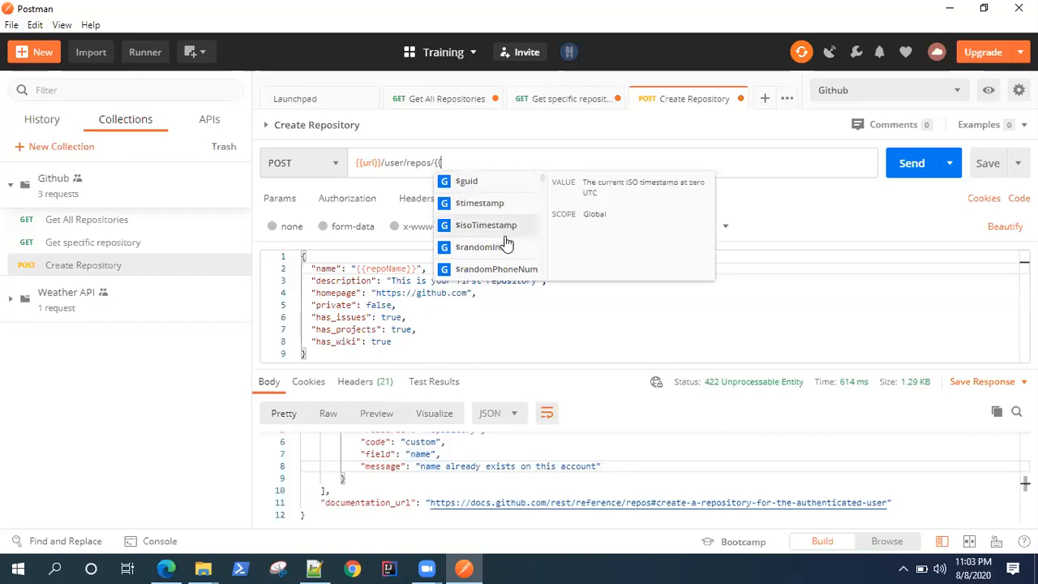
mouse_move(480, 247)
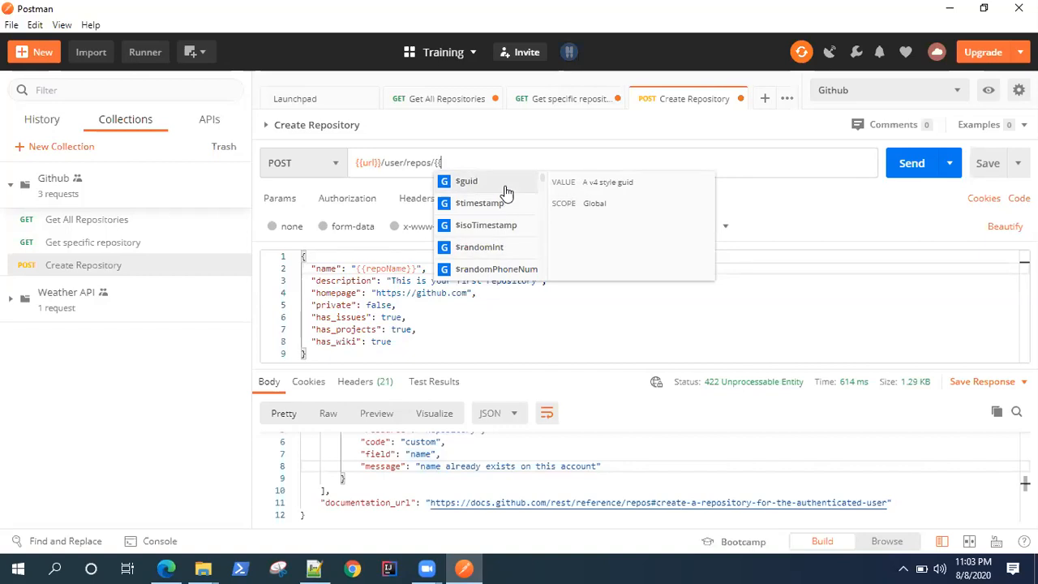
mouse_move(496, 195)
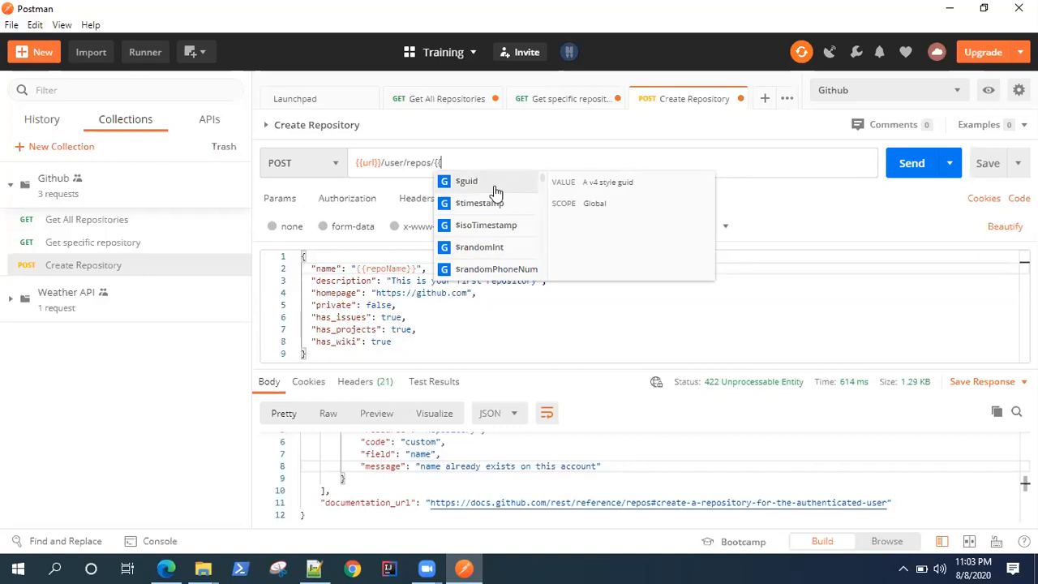
mouse_move(507, 246)
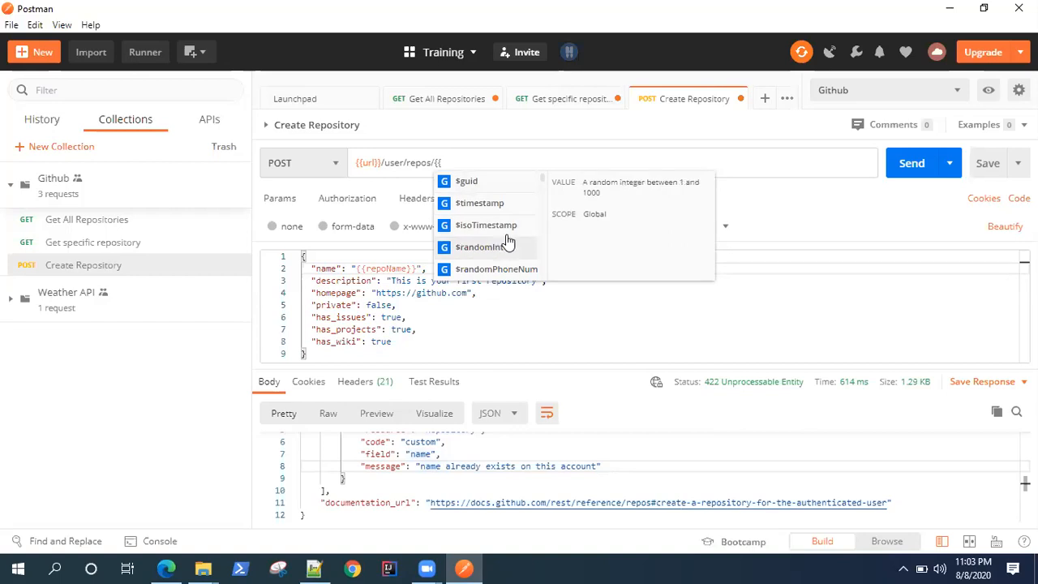
scroll("down", 3)
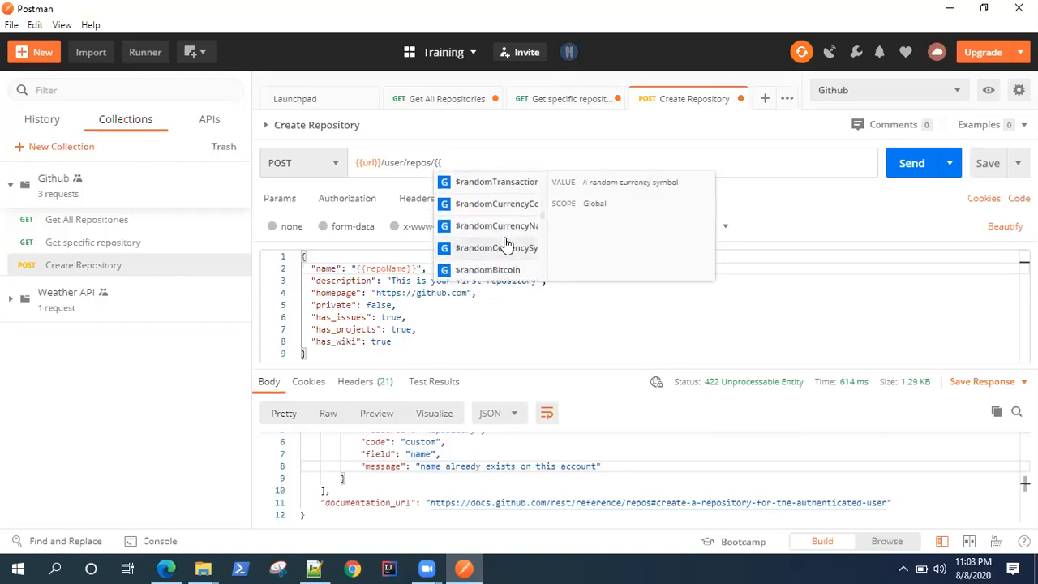
scroll("down", 3)
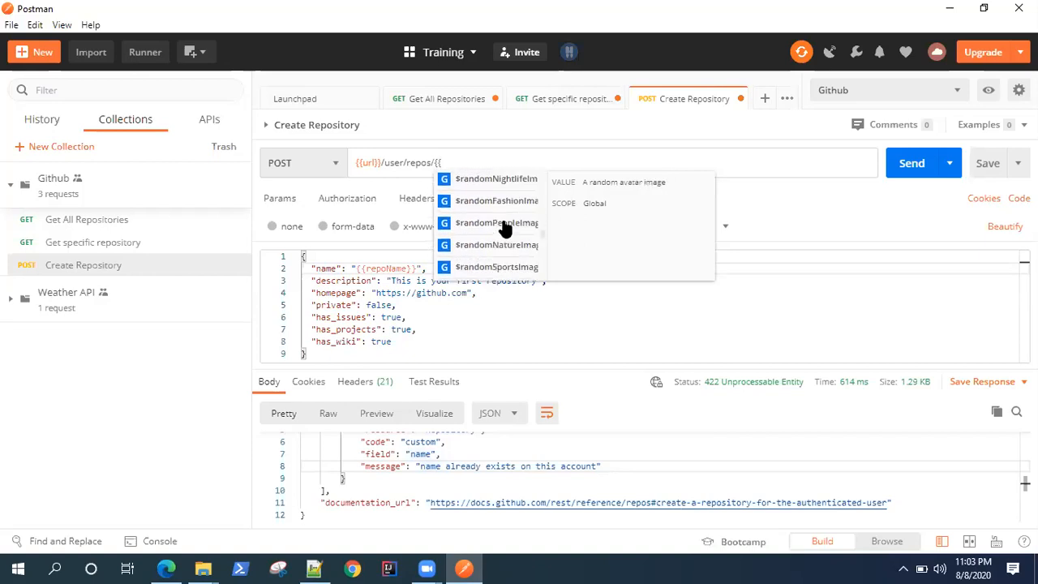
scroll("down", 3)
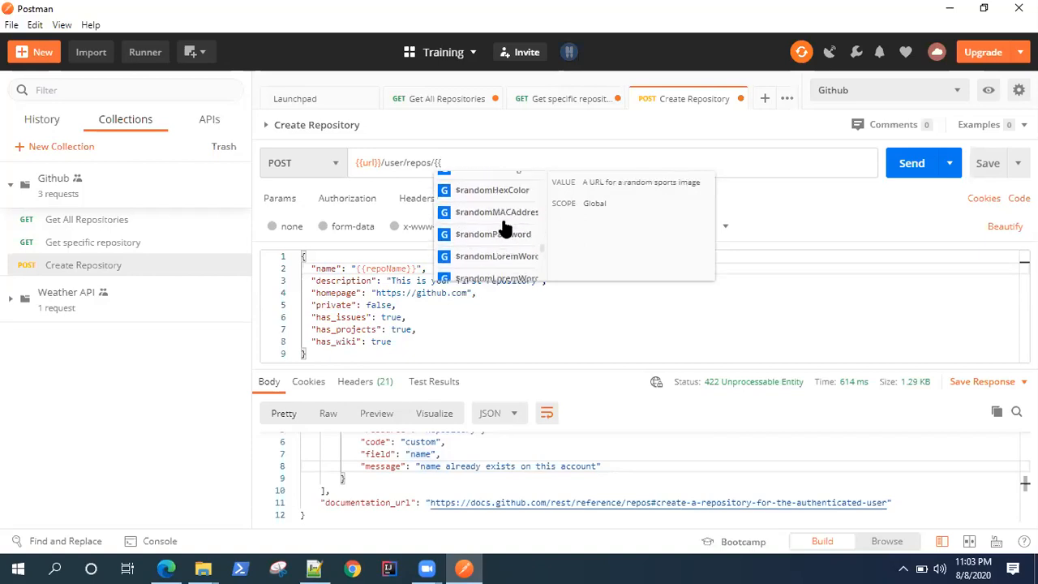
scroll("down", 3)
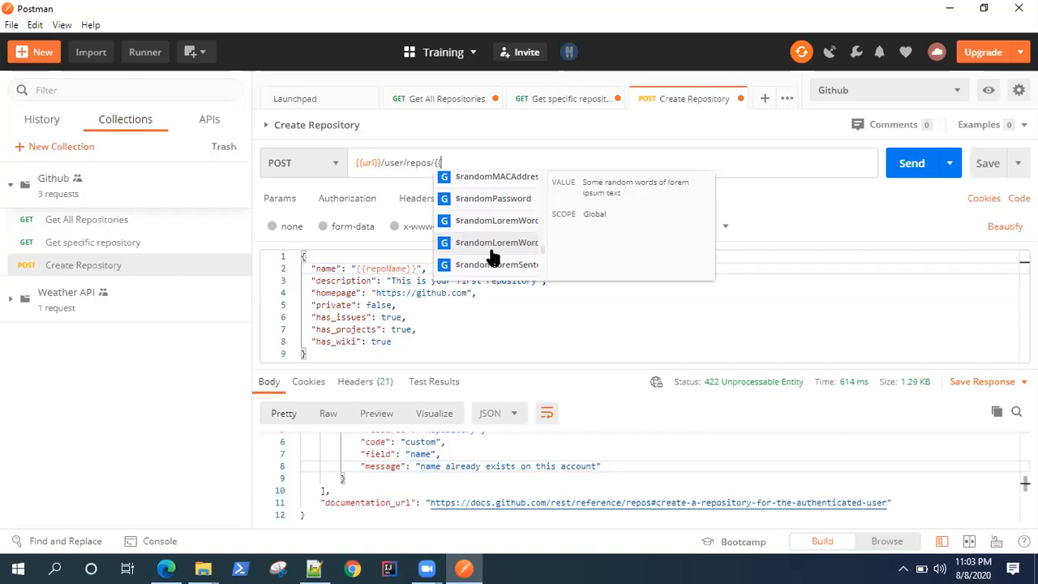
mouse_move(490, 260)
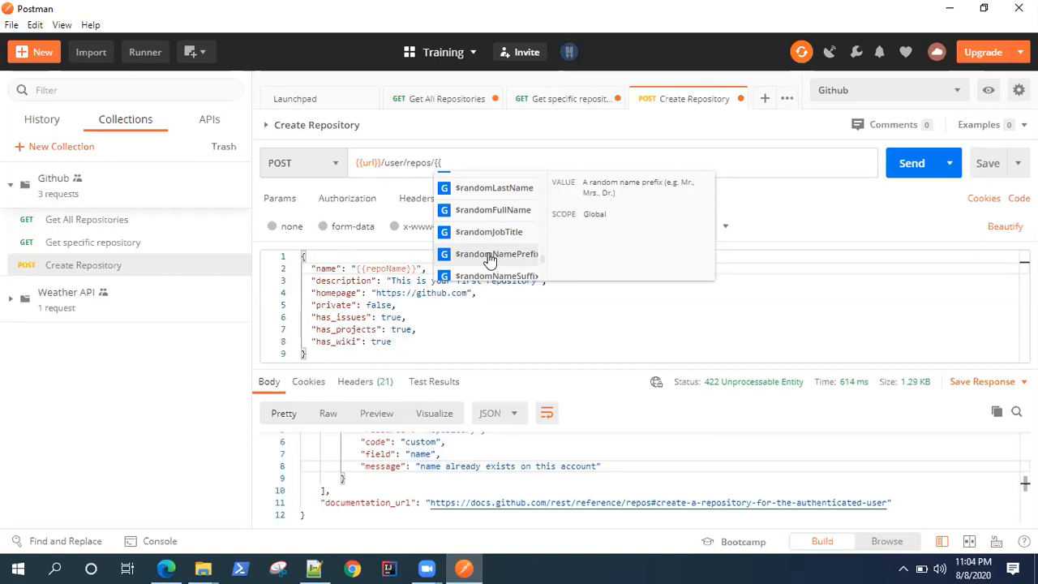
scroll("down", 3)
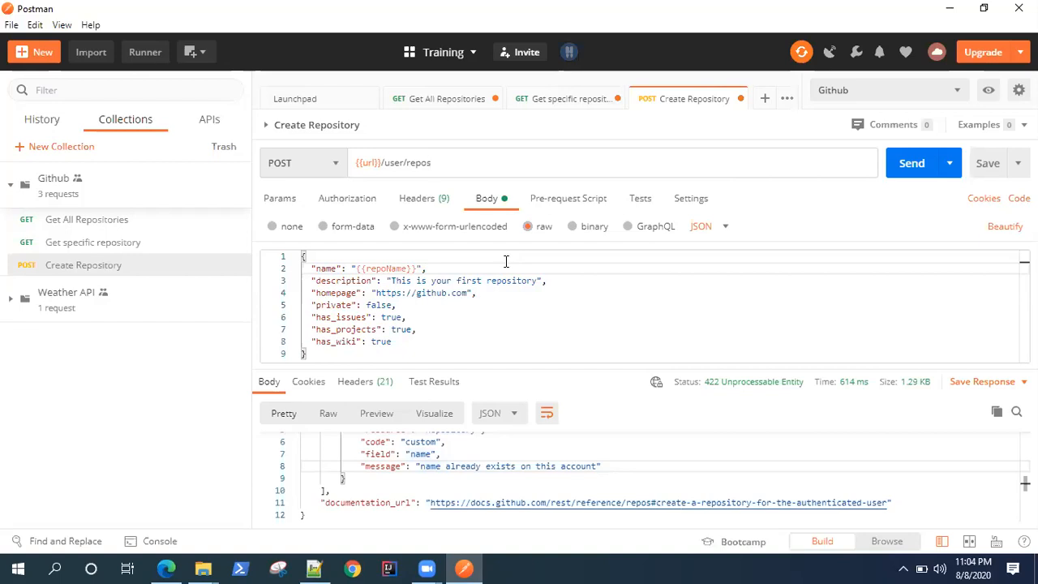
Switch to the Pre-request Script editor of the Create Repository request.
left_click(430, 162)
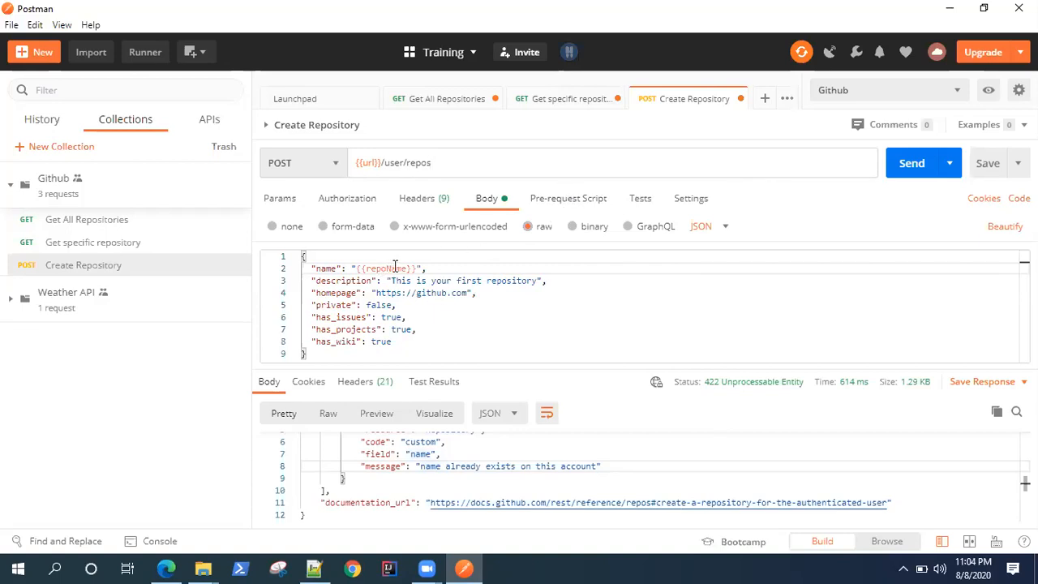
mouse_move(364, 144)
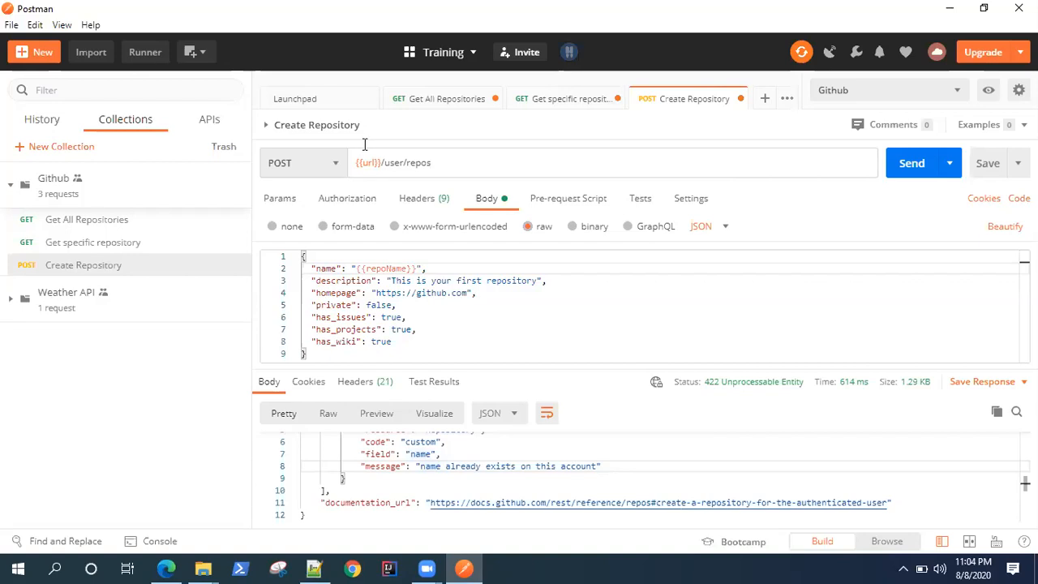
mouse_move(544, 209)
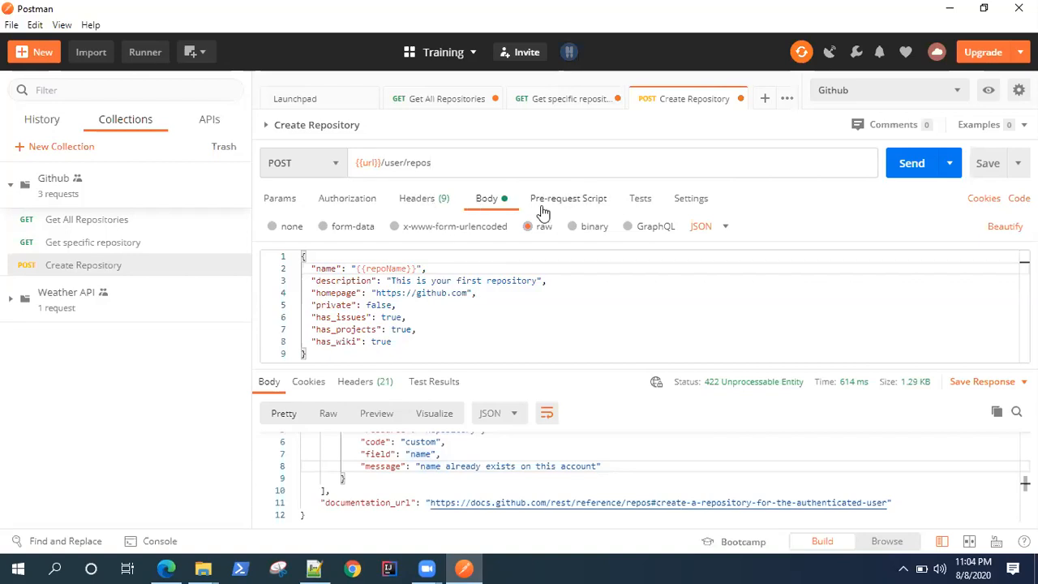
mouse_move(587, 203)
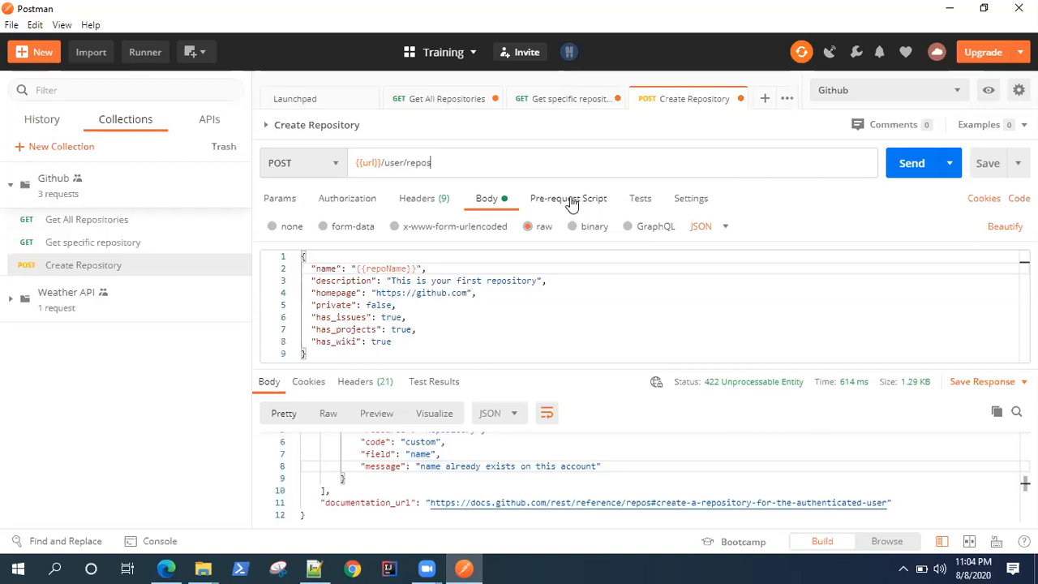
left_click(568, 198)
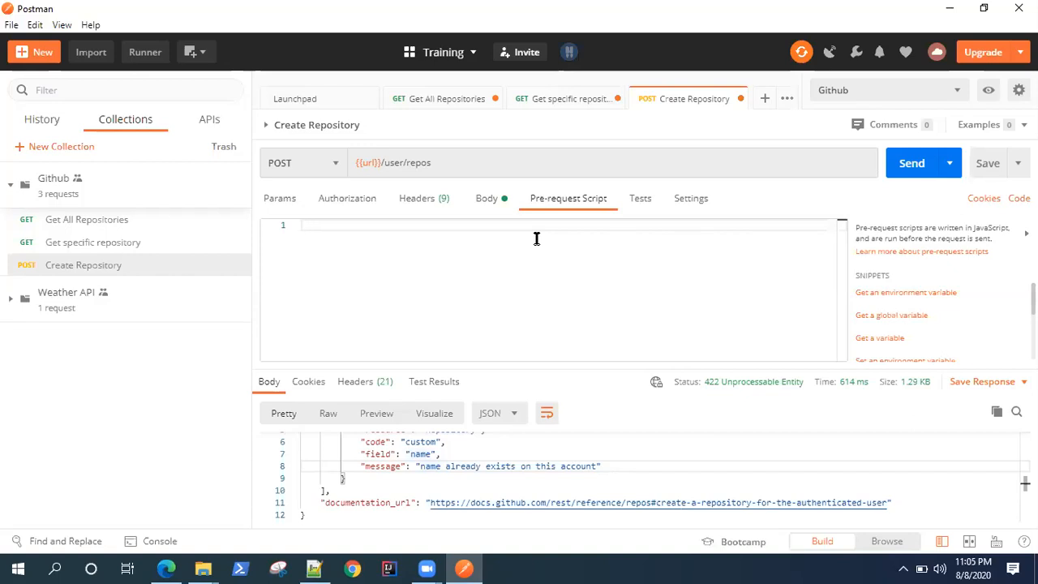
Write var repositoryName = "Sample-API-" + pm. in the pre-request script.
type("var")
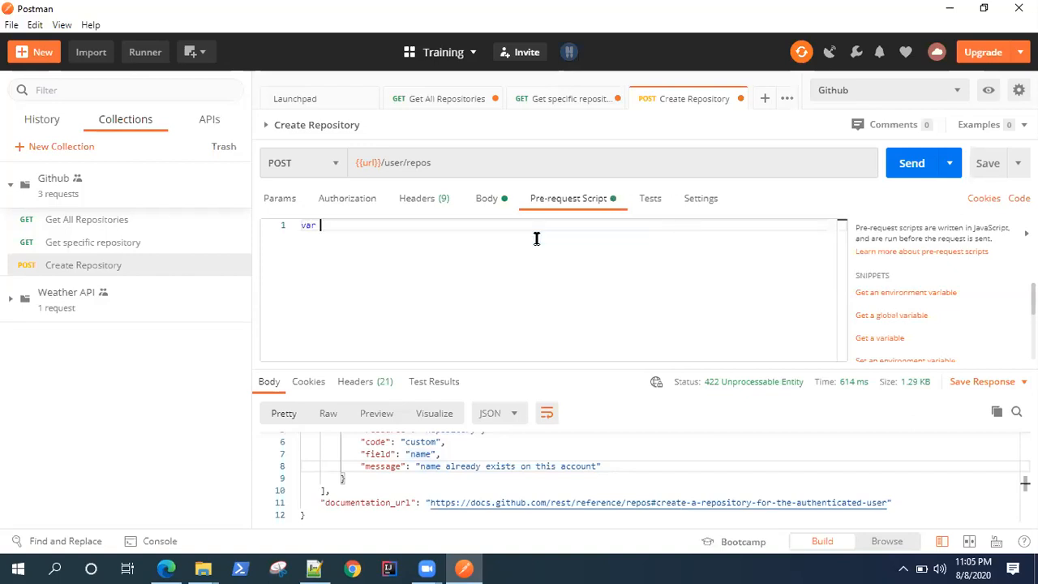
type("repository")
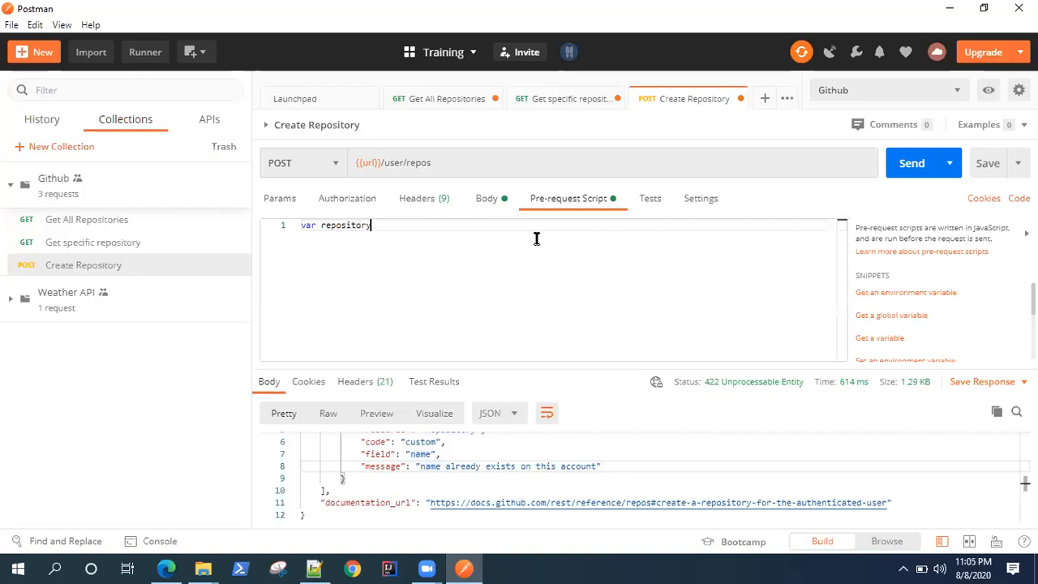
type("NAm")
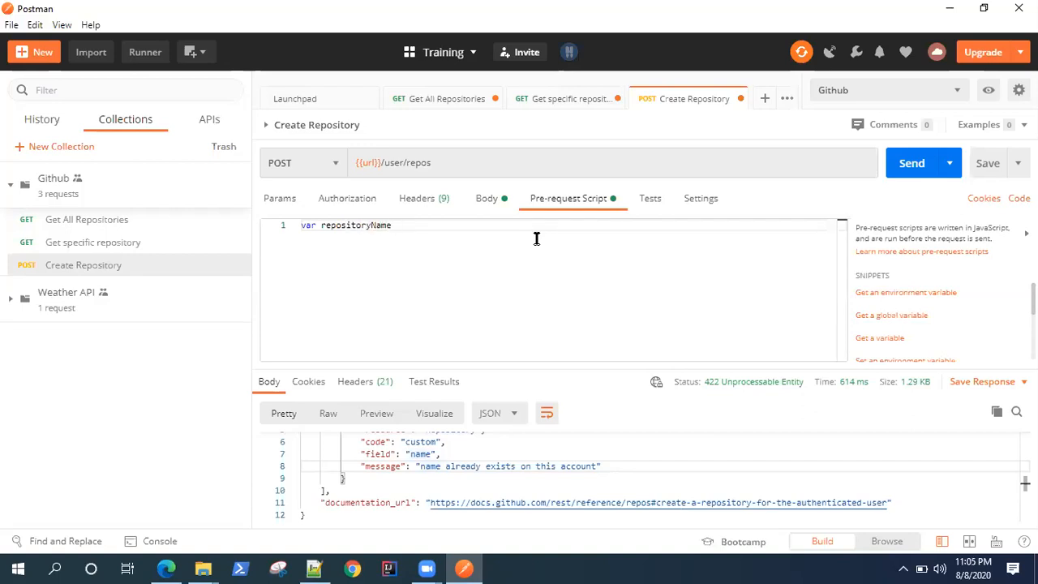
type("=")
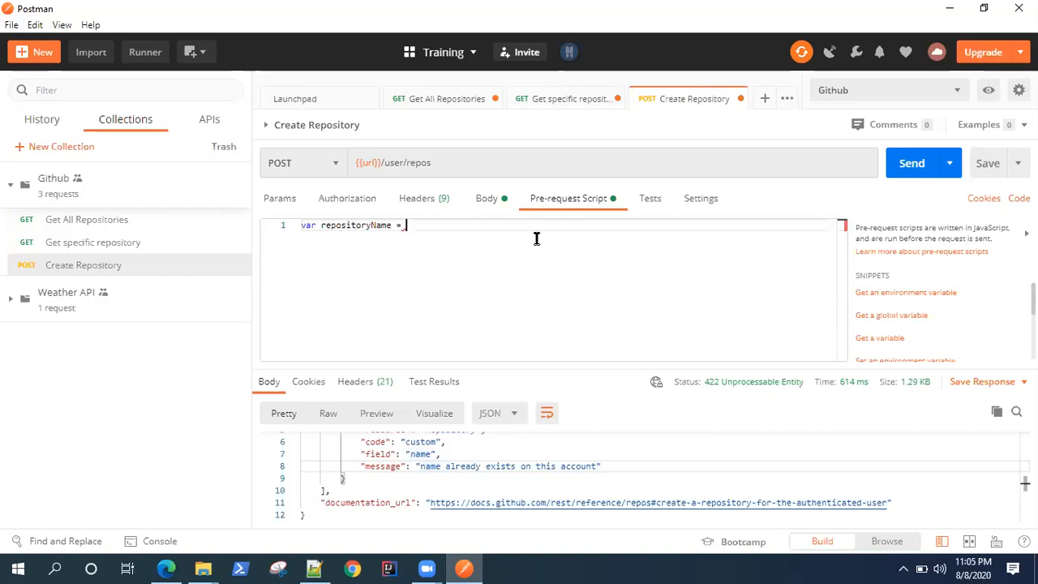
type("\"\"")
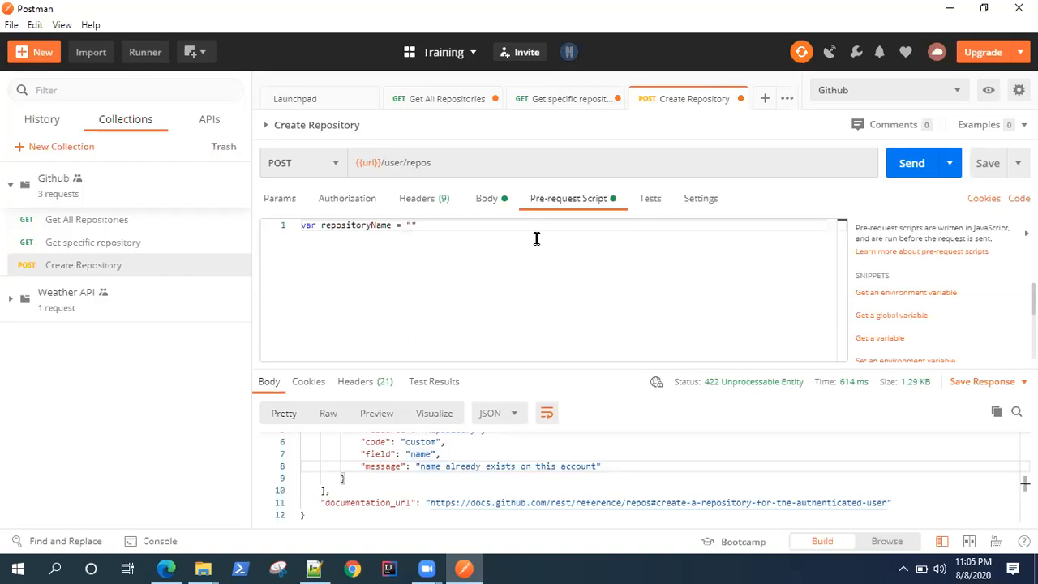
type("Sample")
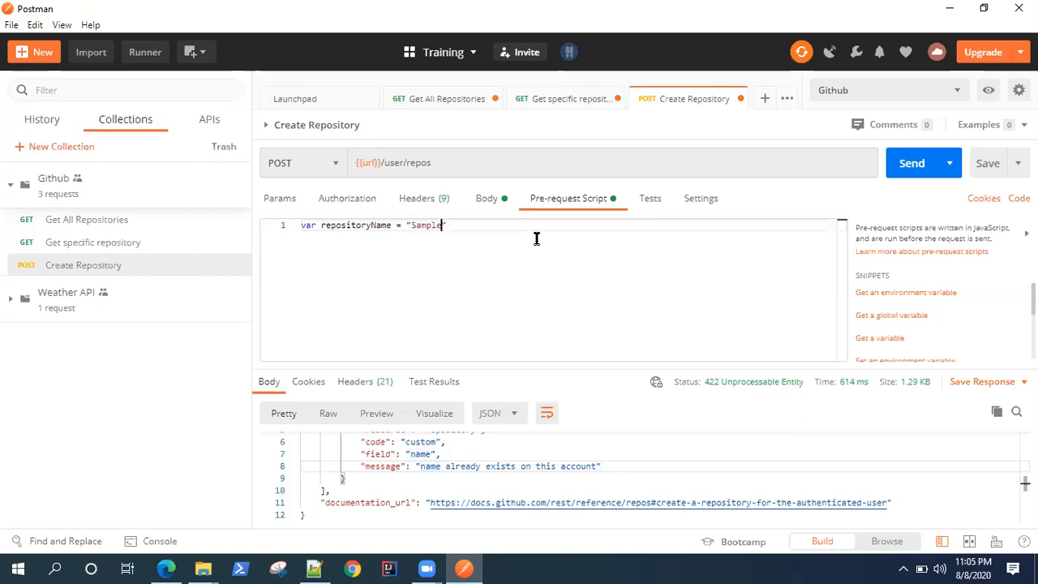
type("-A")
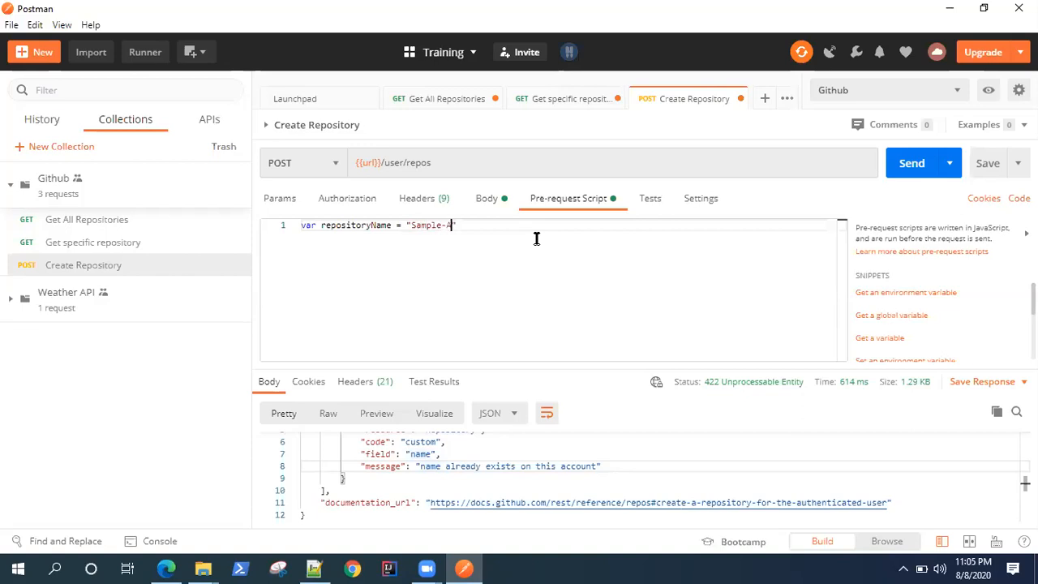
type("PI-")
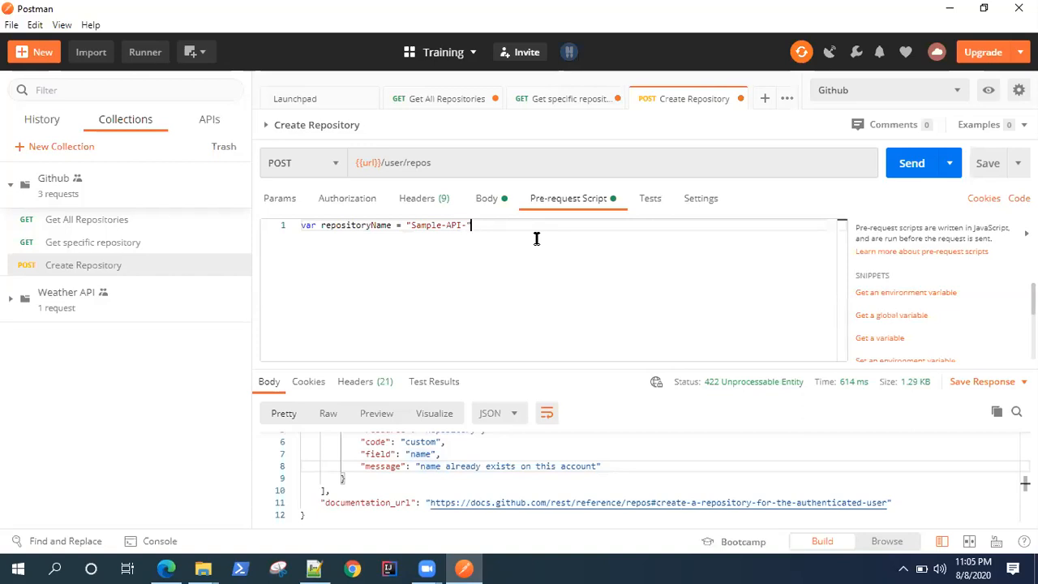
type("+")
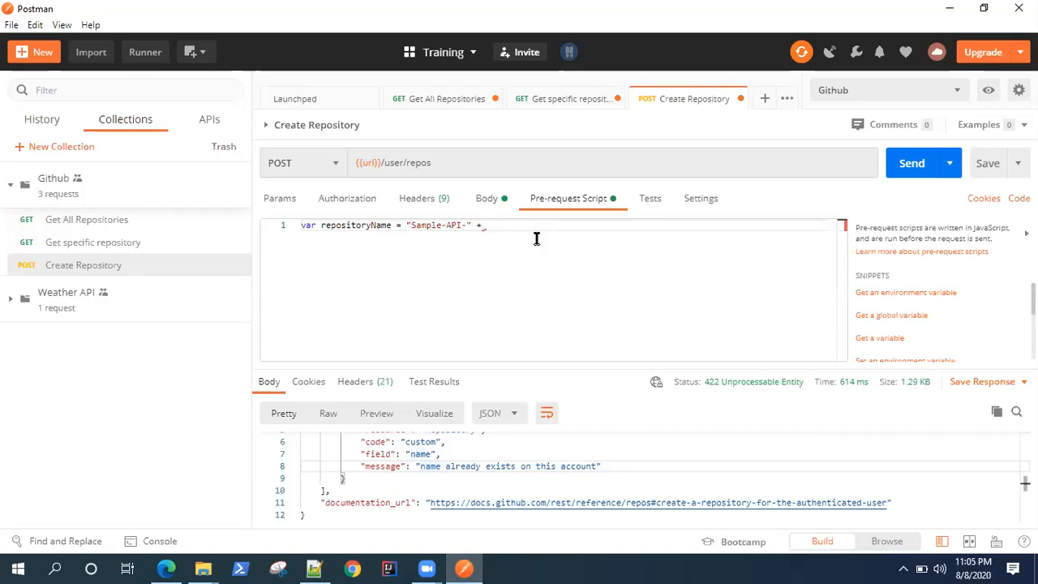
type("pm.variables.")
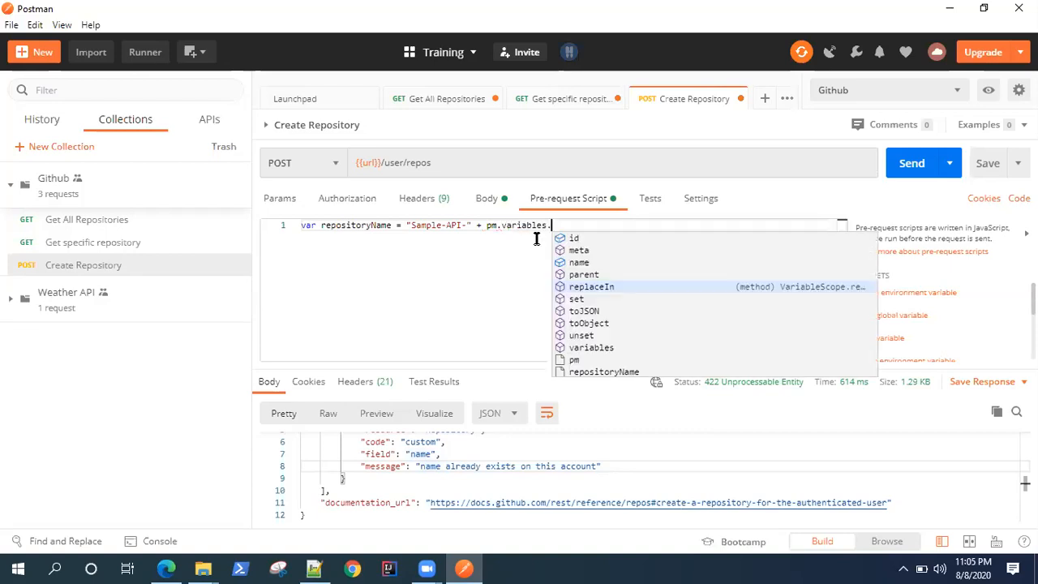
Finish the line with pm.variables.replaceIn('{{$randomInt}}') and start a new line.
left_click(591, 285)
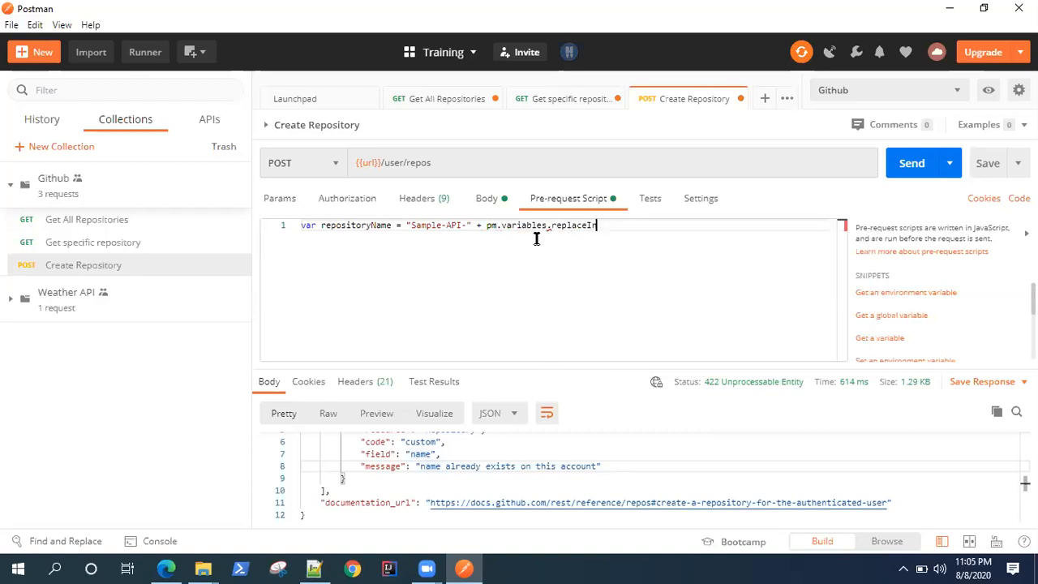
type("(")
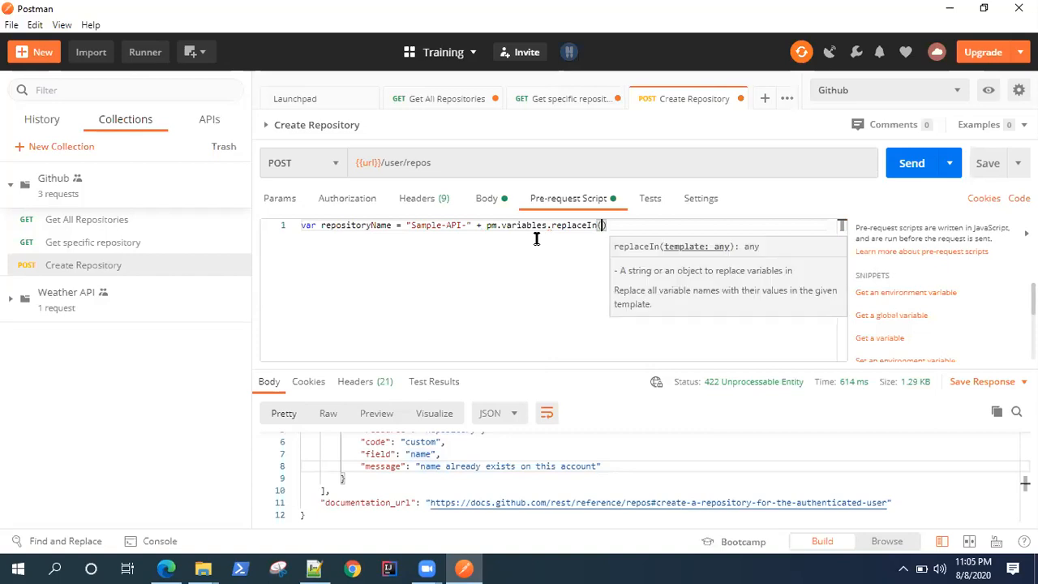
type("\"")
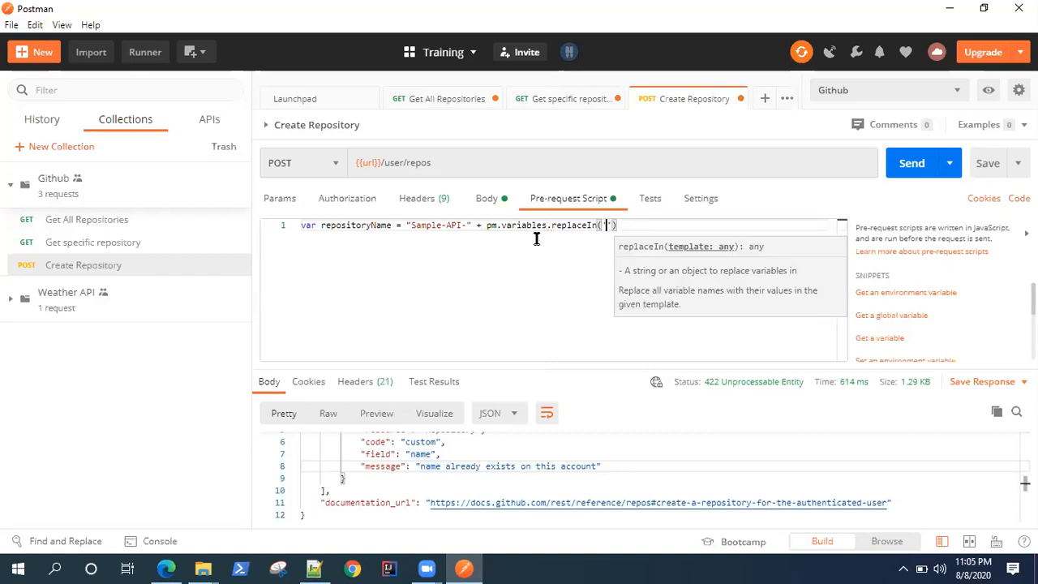
type("{{")
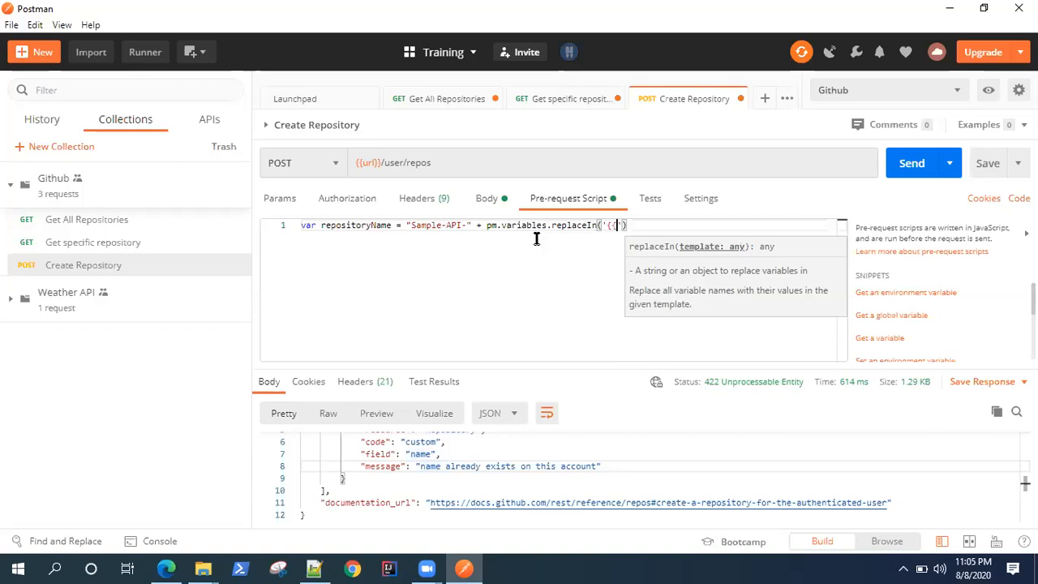
type("randomInt}}")
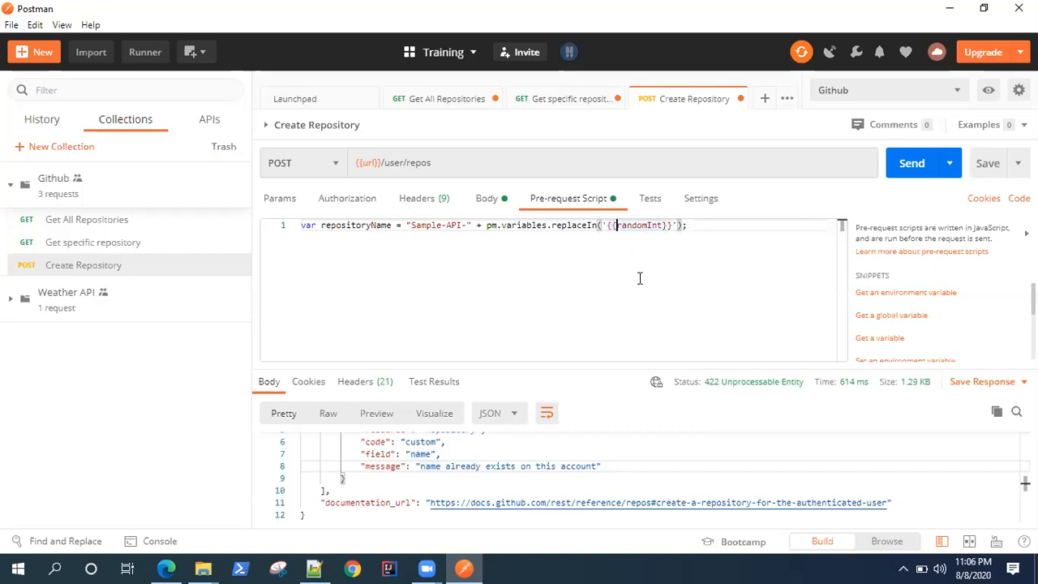
type("$r")
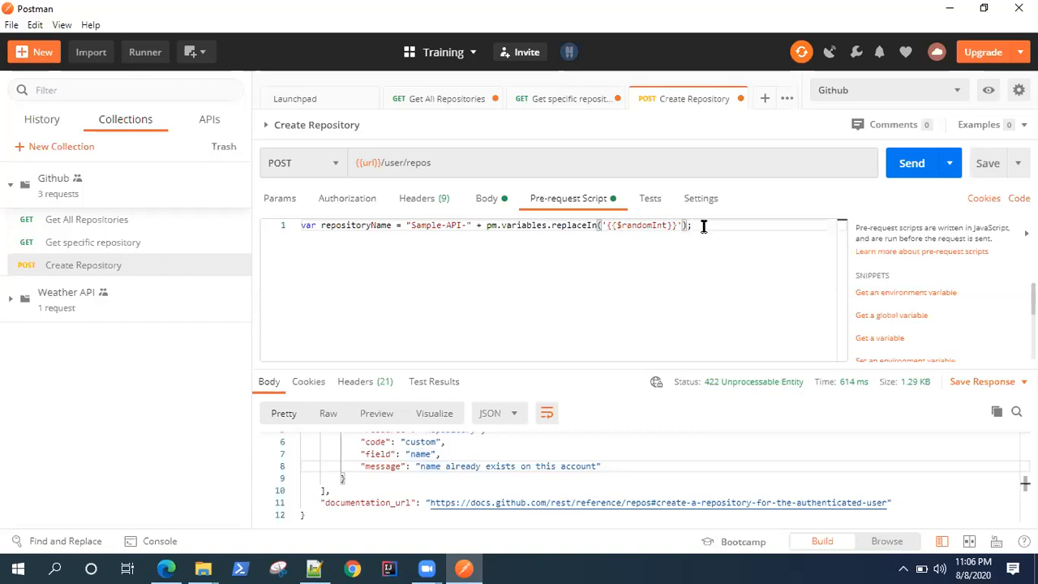
mouse_move(422, 224)
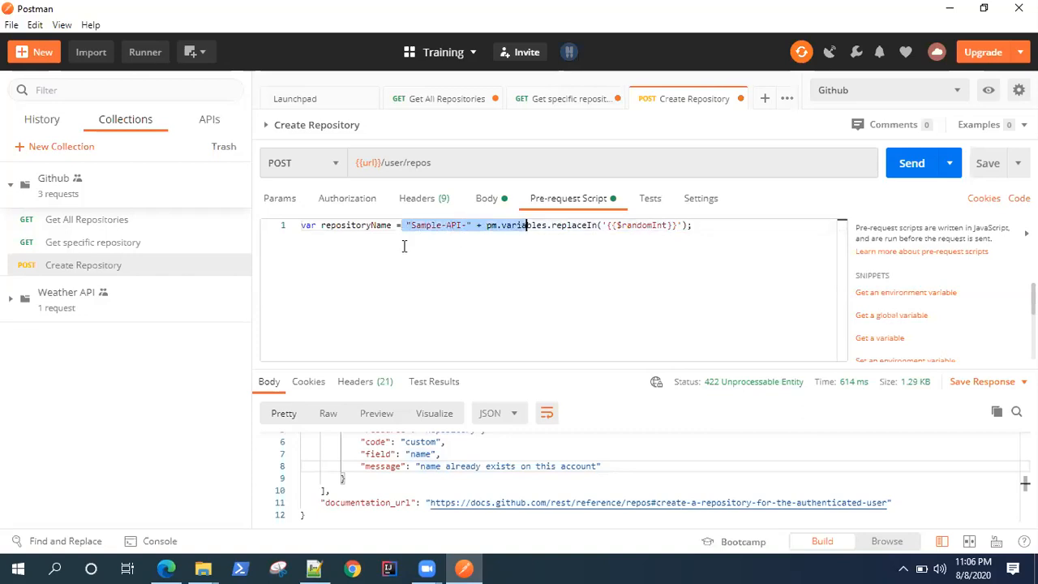
double_click(354, 223)
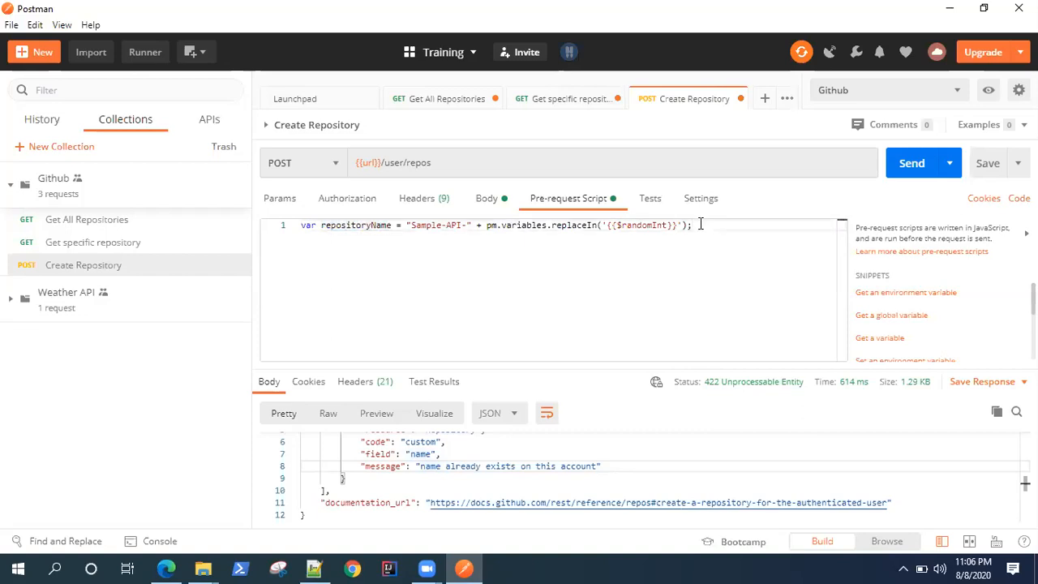
key("Enter")
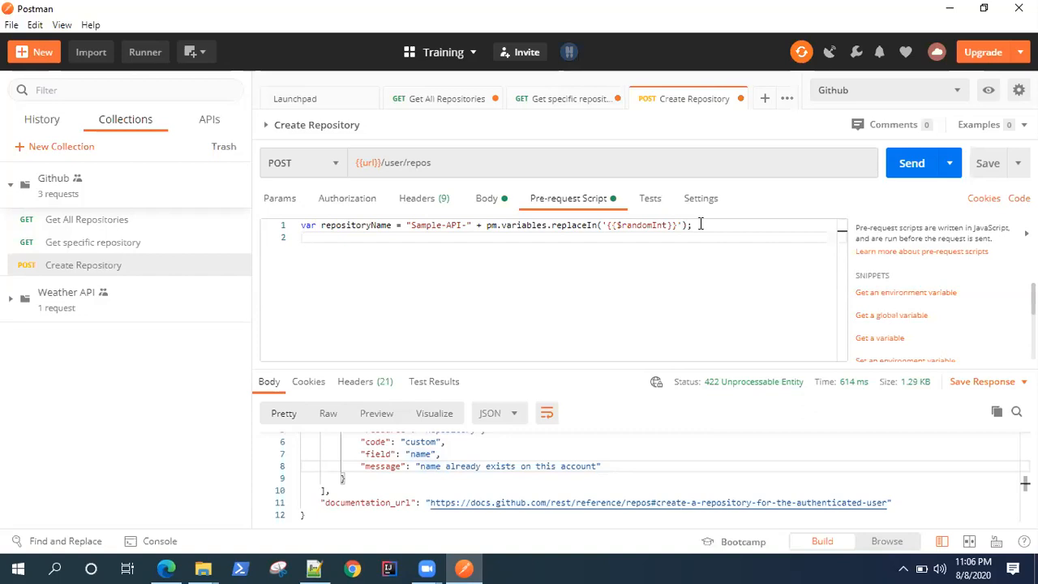
Add pm.environment.set("repoName", repositoryName) as the script's second line.
type("pm")
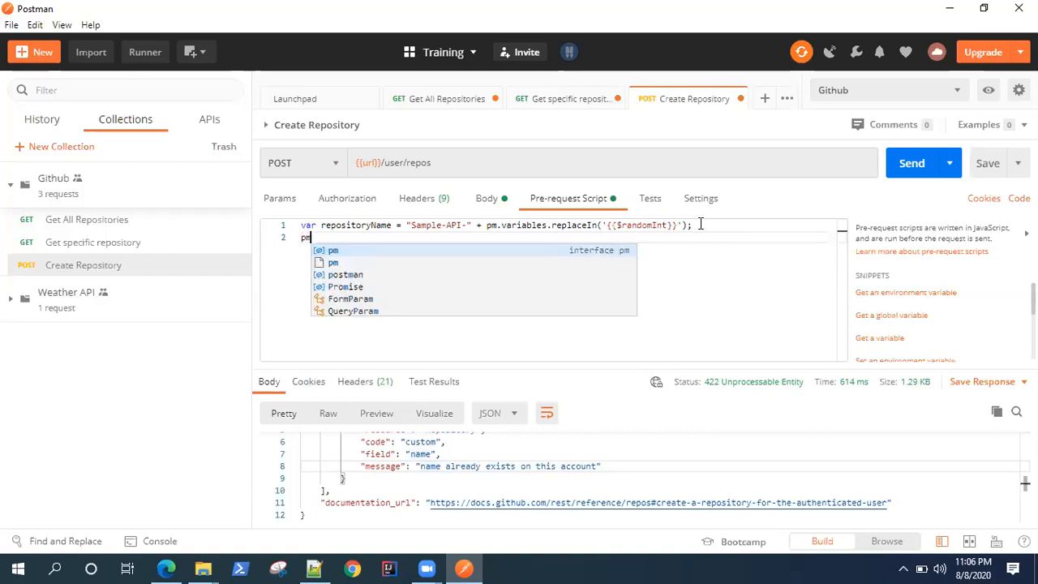
type(".environment")
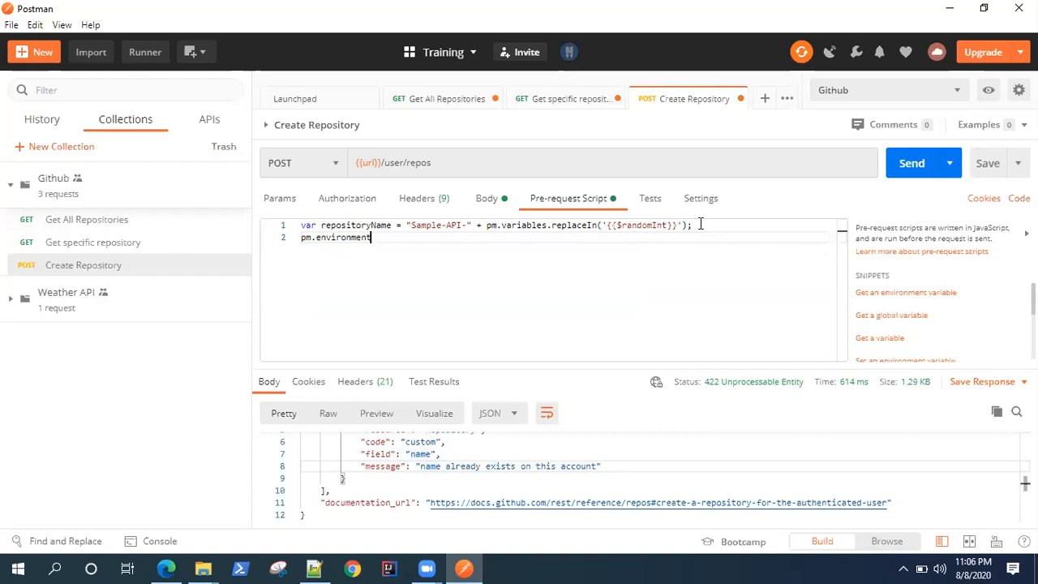
type(".set(")
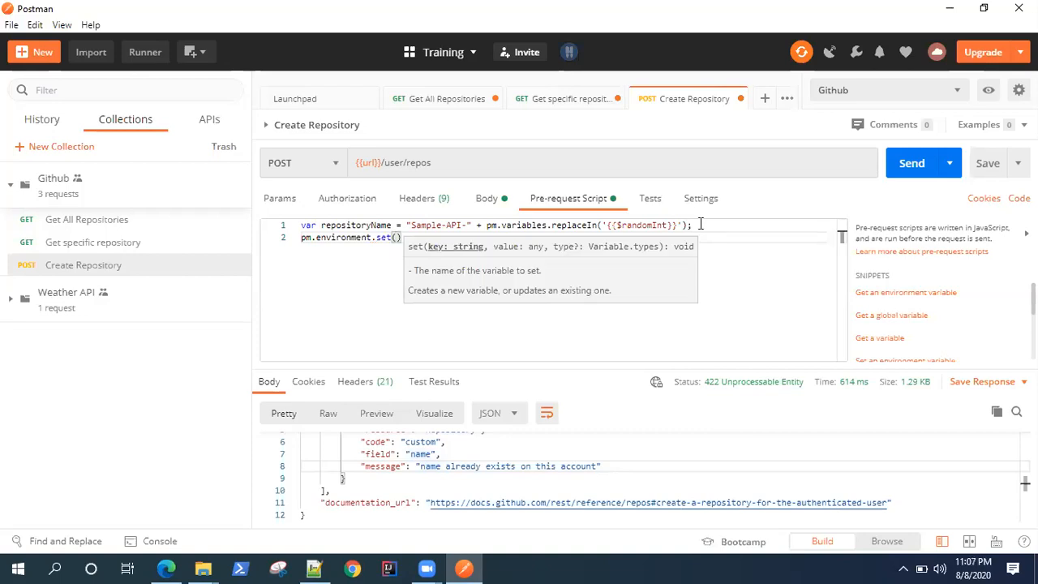
type("\"repoName")
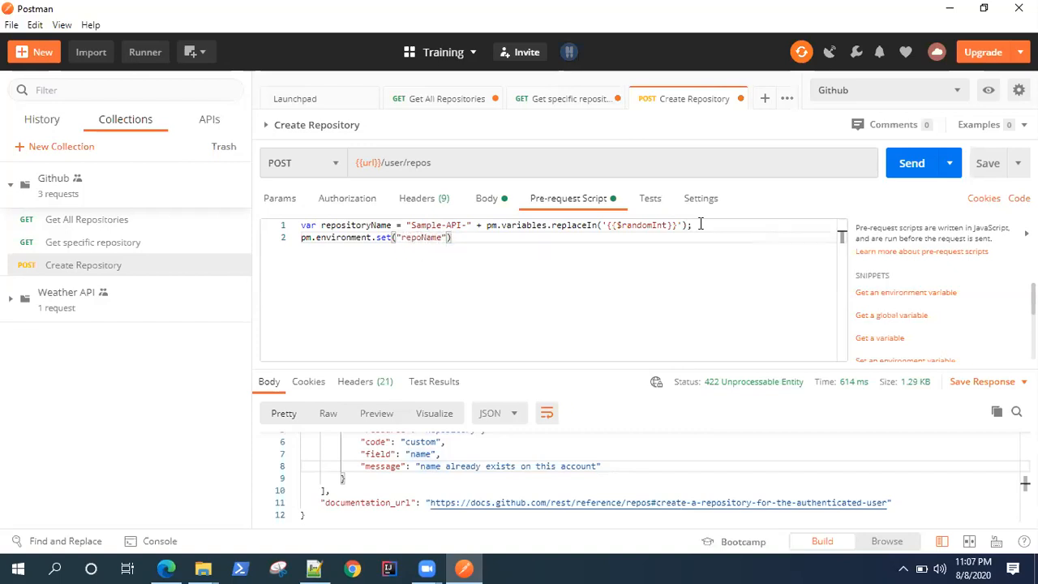
type(",repositoryName")
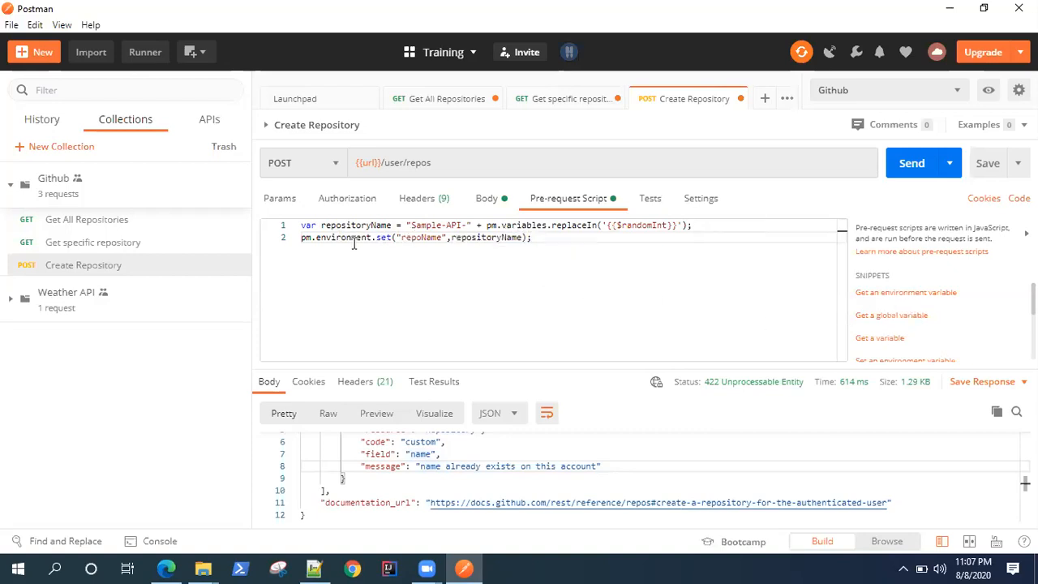
mouse_move(901, 294)
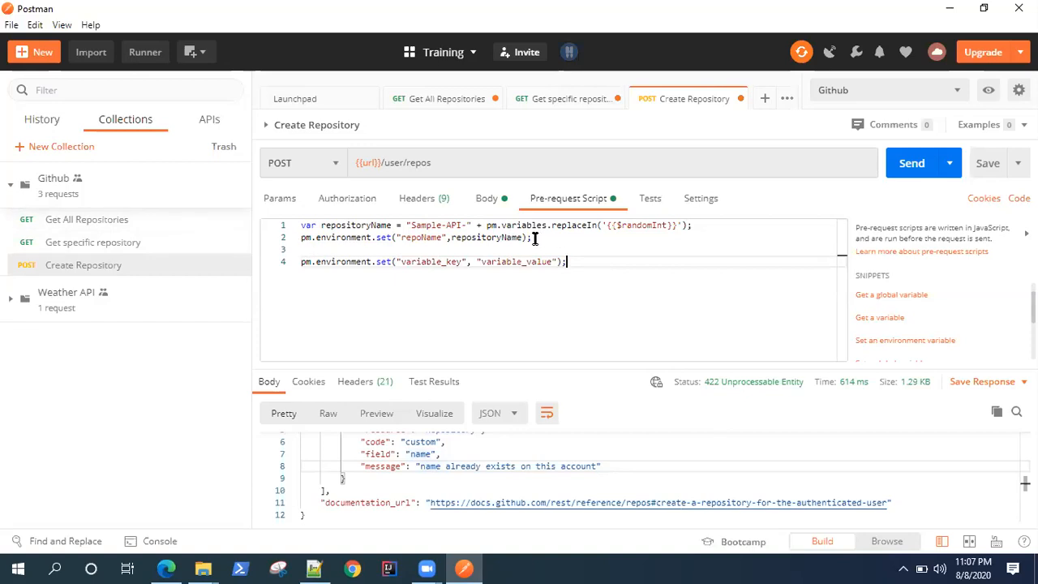
mouse_move(917, 349)
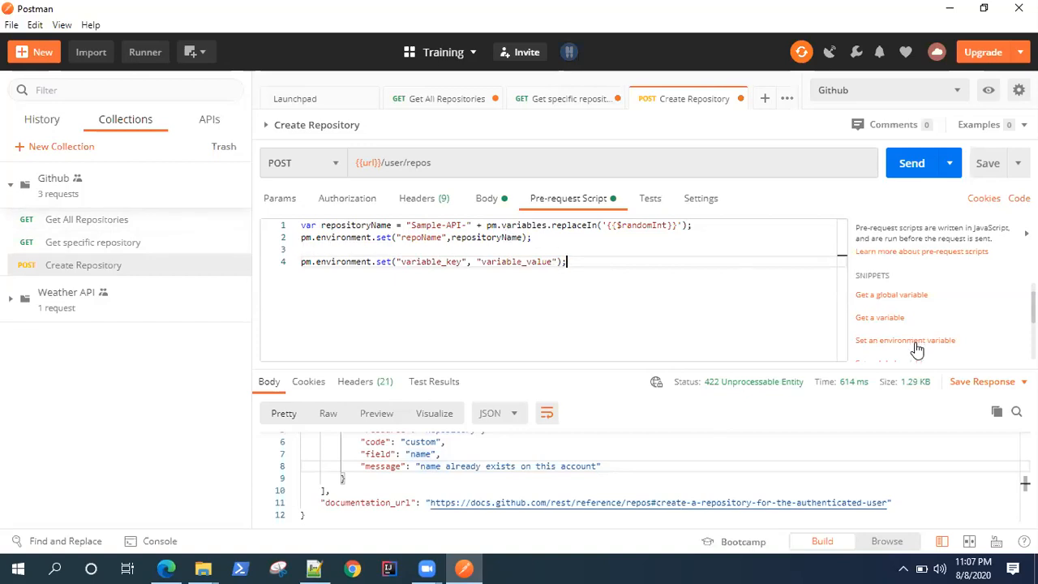
mouse_move(296, 283)
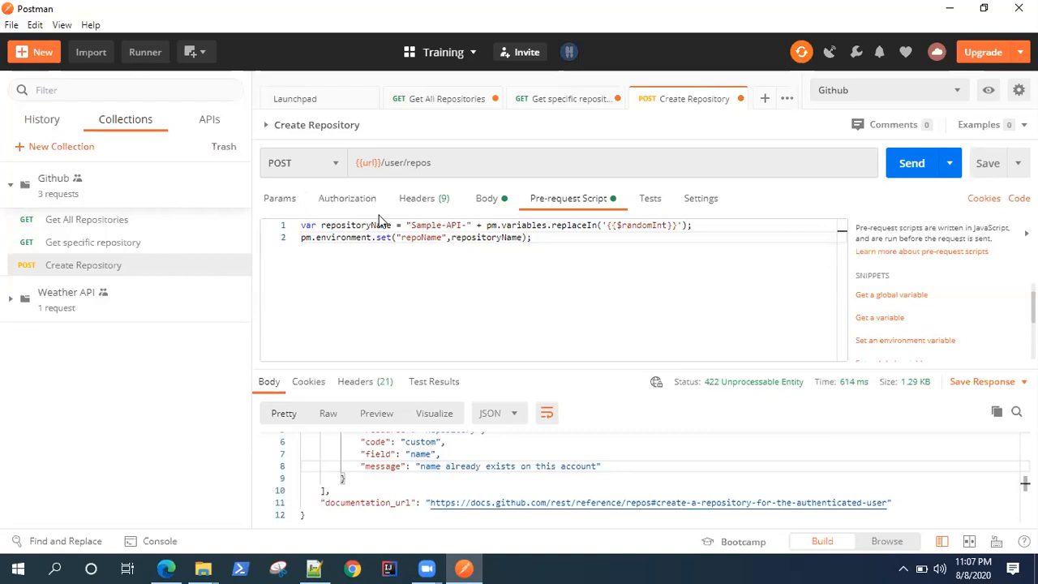
mouse_move(517, 206)
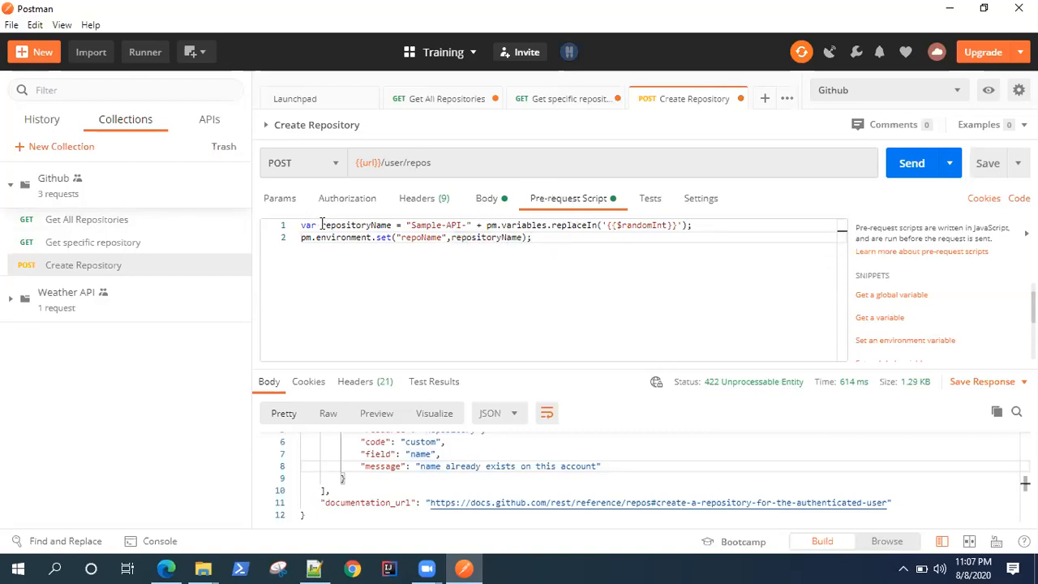
left_click(487, 198)
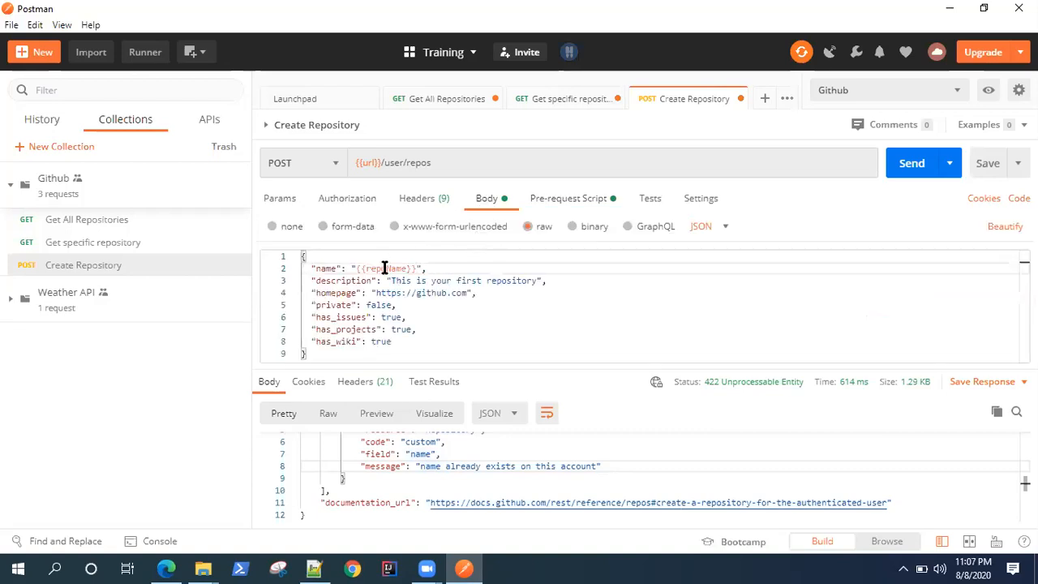
left_click(568, 198)
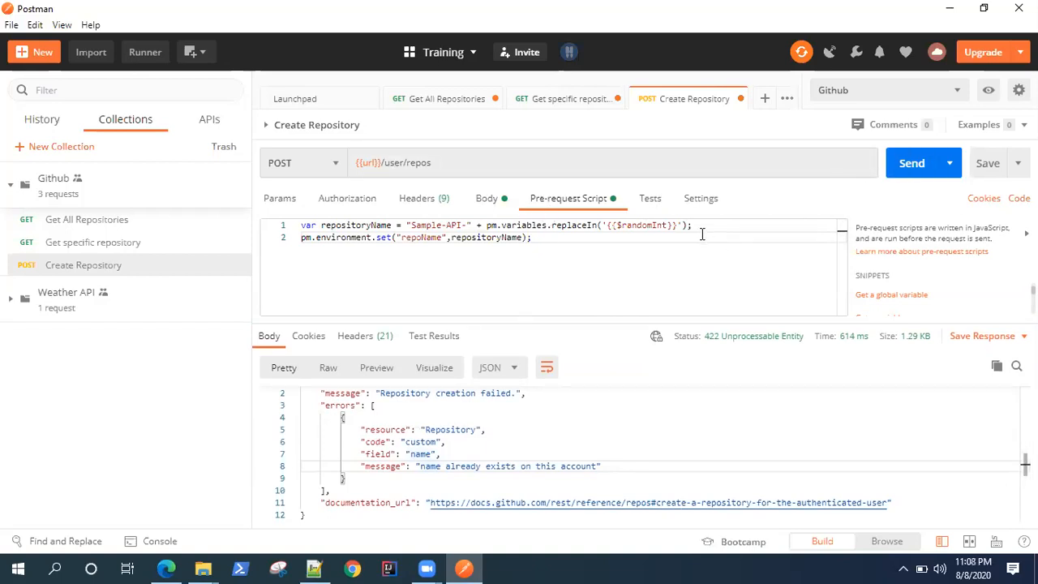
mouse_move(422, 224)
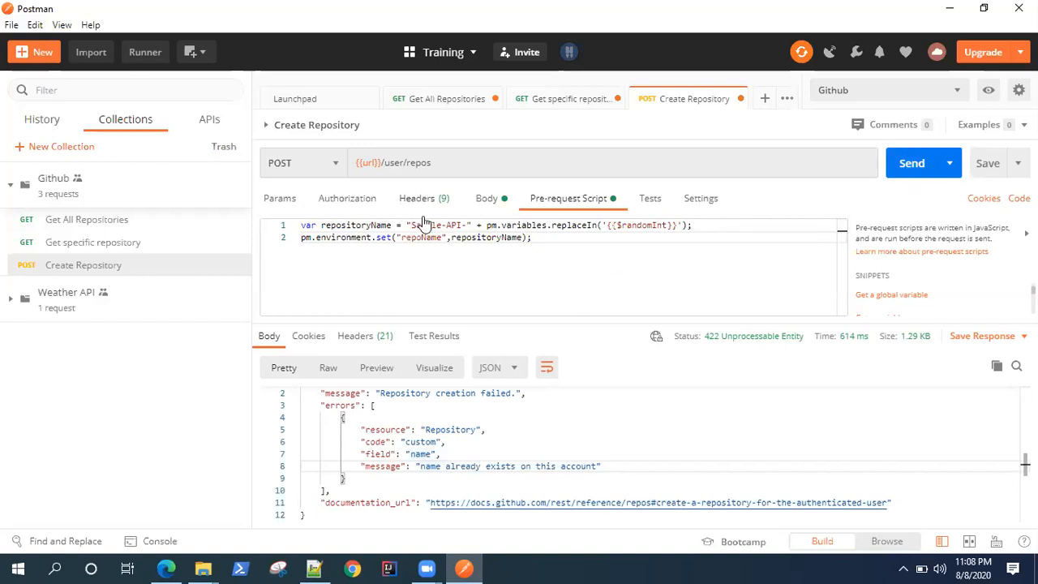
mouse_move(480, 205)
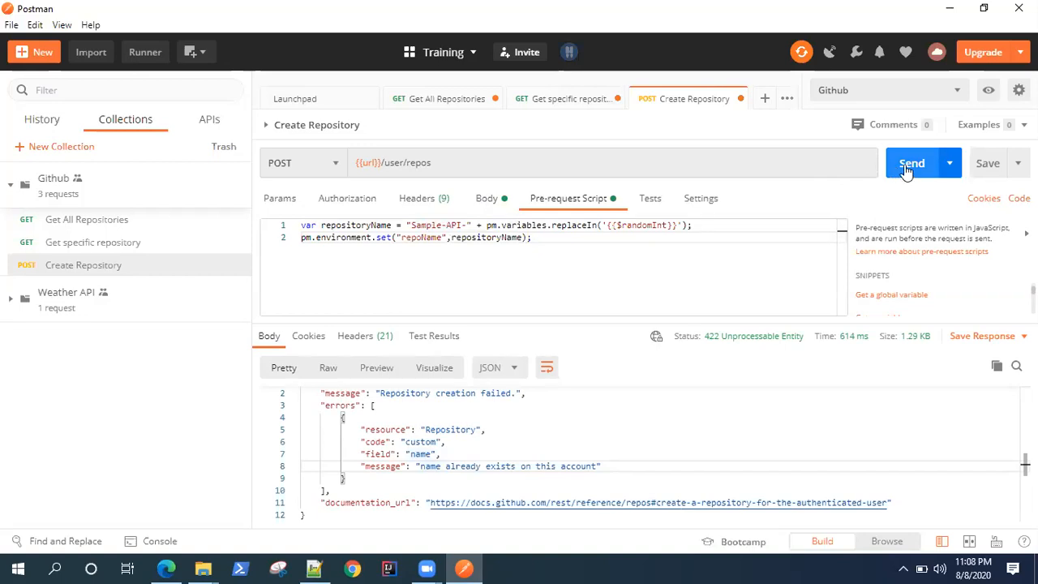
Send the Create Repository request and get 201 Created for Sample-API-111.
left_click(912, 162)
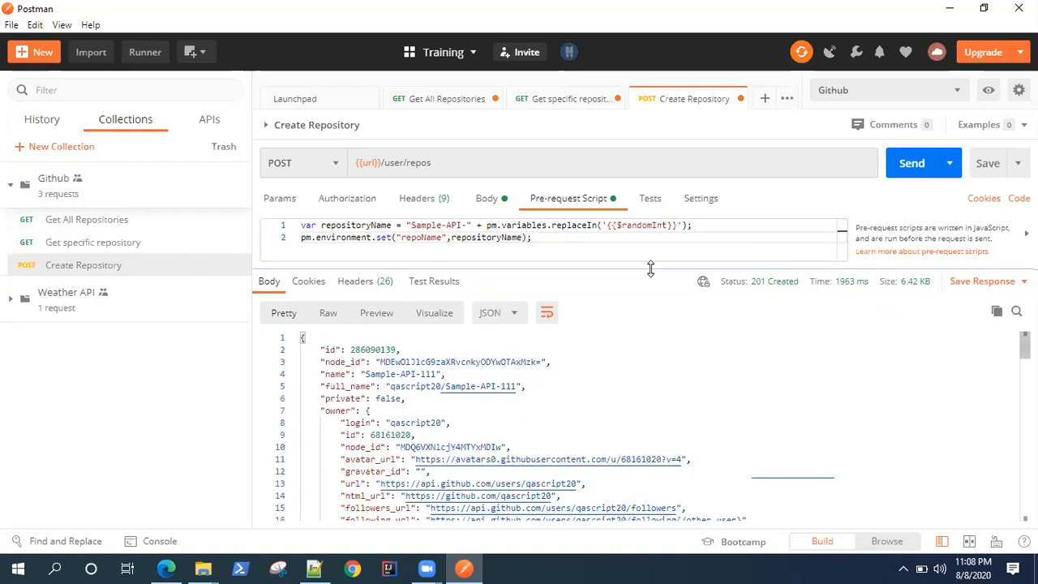
mouse_move(169, 292)
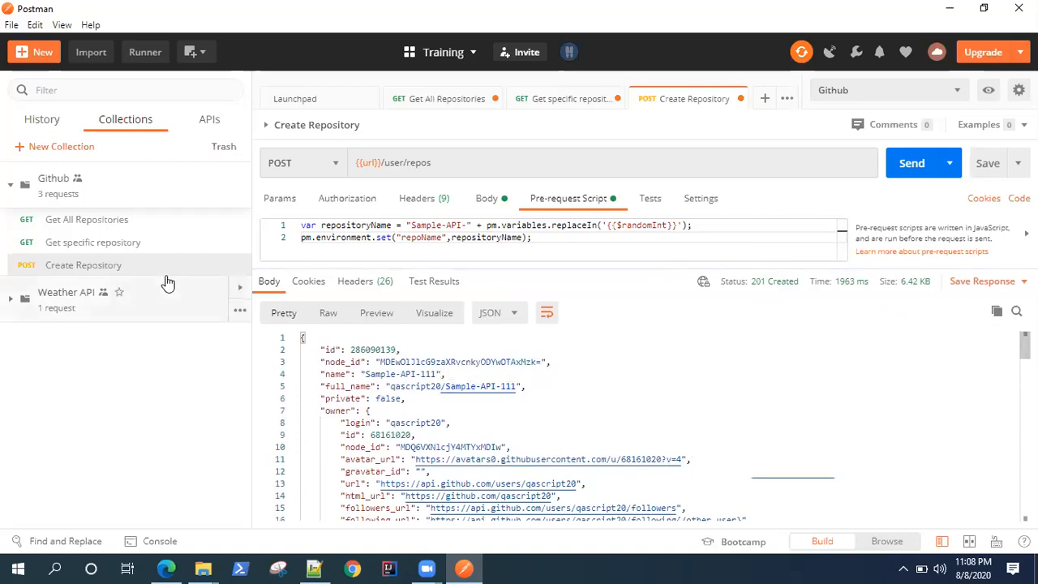
mouse_move(306, 266)
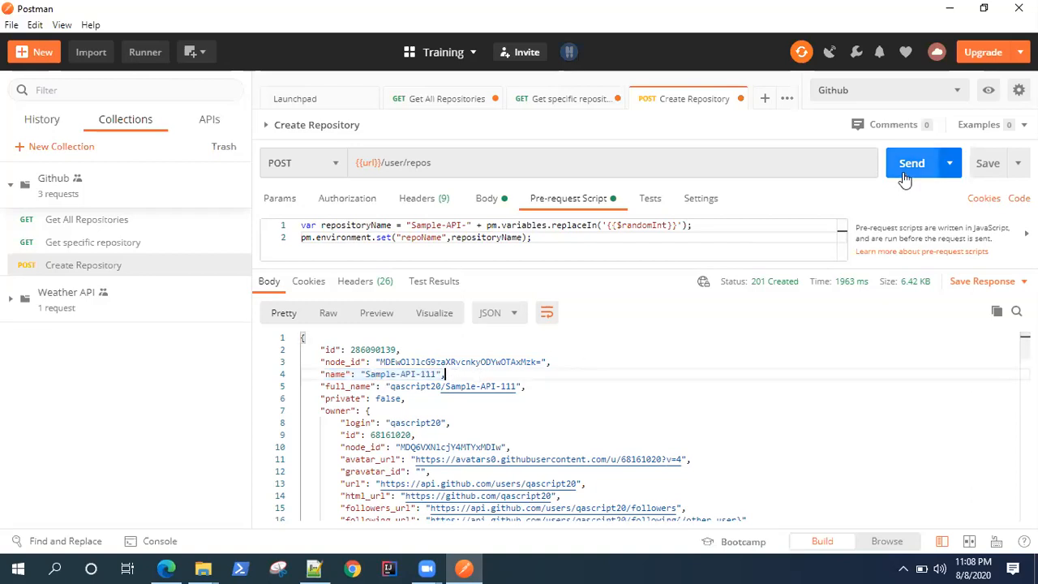
Resend Create Repository, getting 201 Created for Sample-API-61, and select its name in the response.
left_click(912, 162)
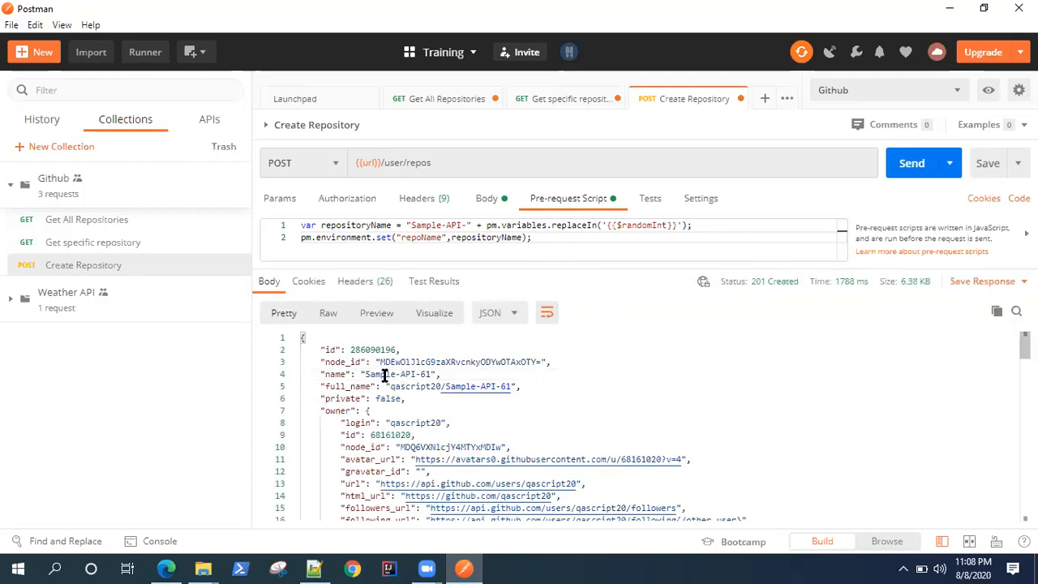
double_click(397, 373)
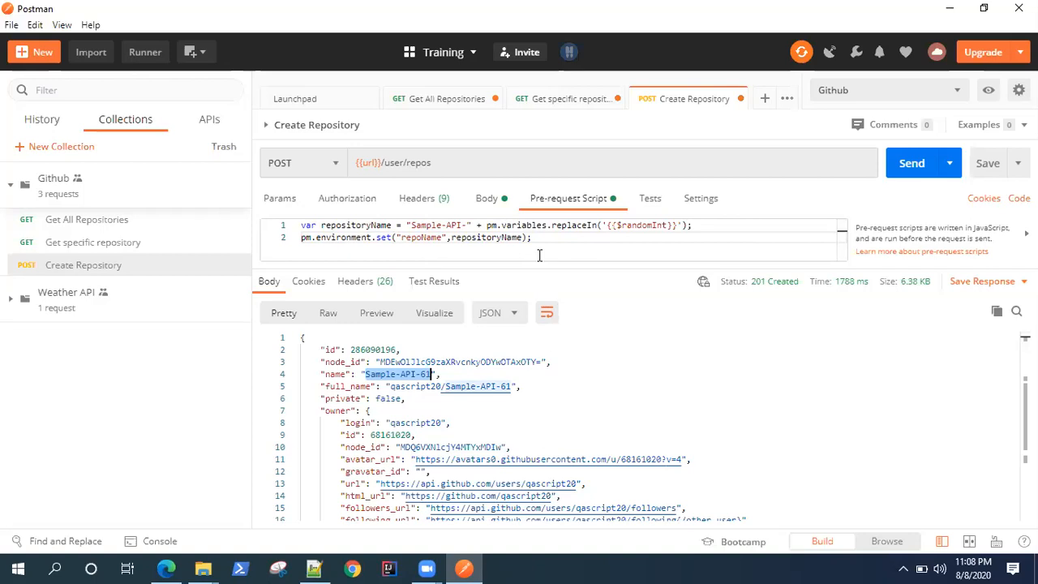
mouse_move(444, 188)
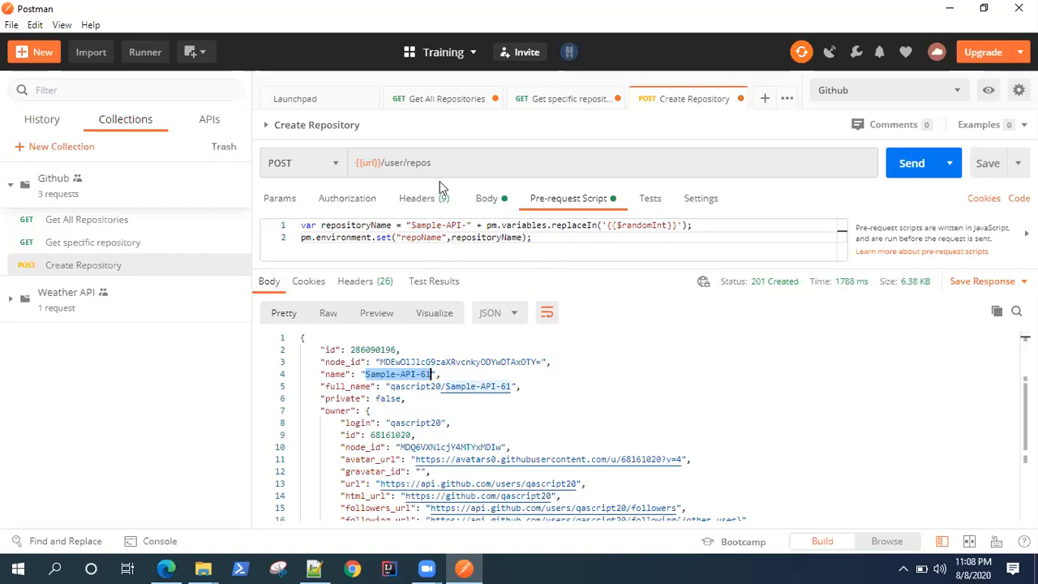
mouse_move(487, 236)
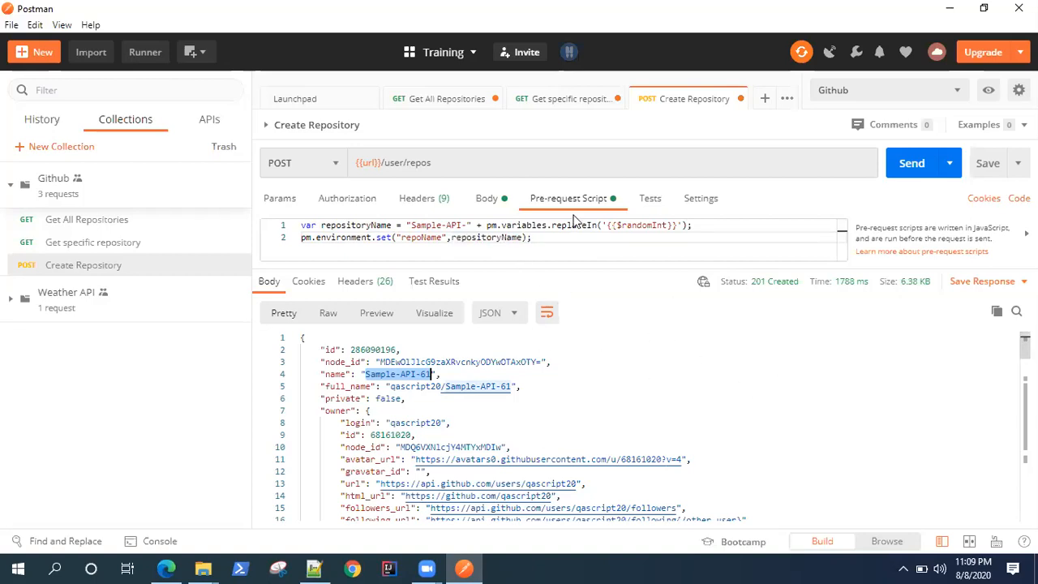
mouse_move(645, 372)
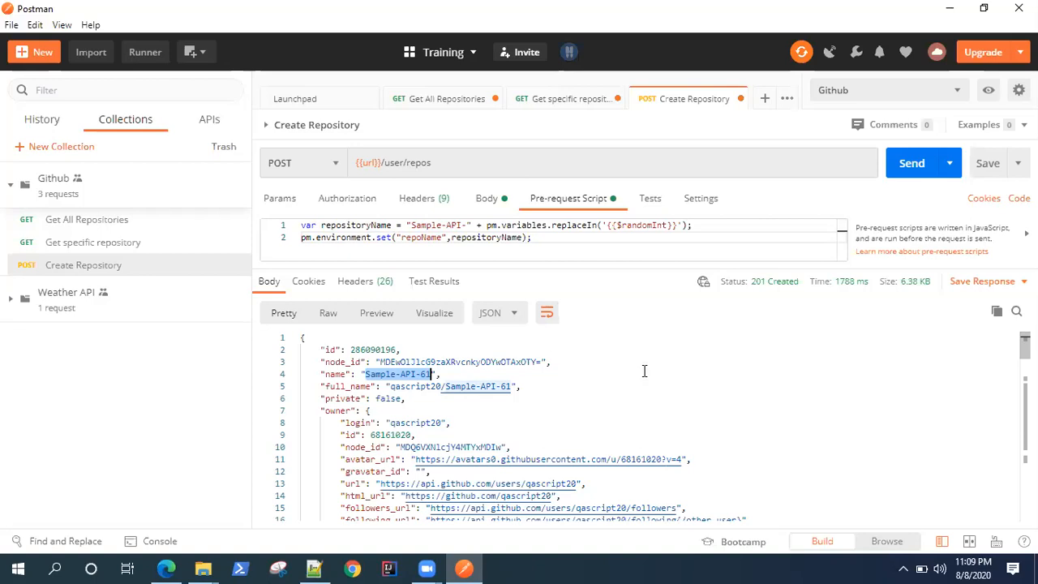
mouse_move(701, 344)
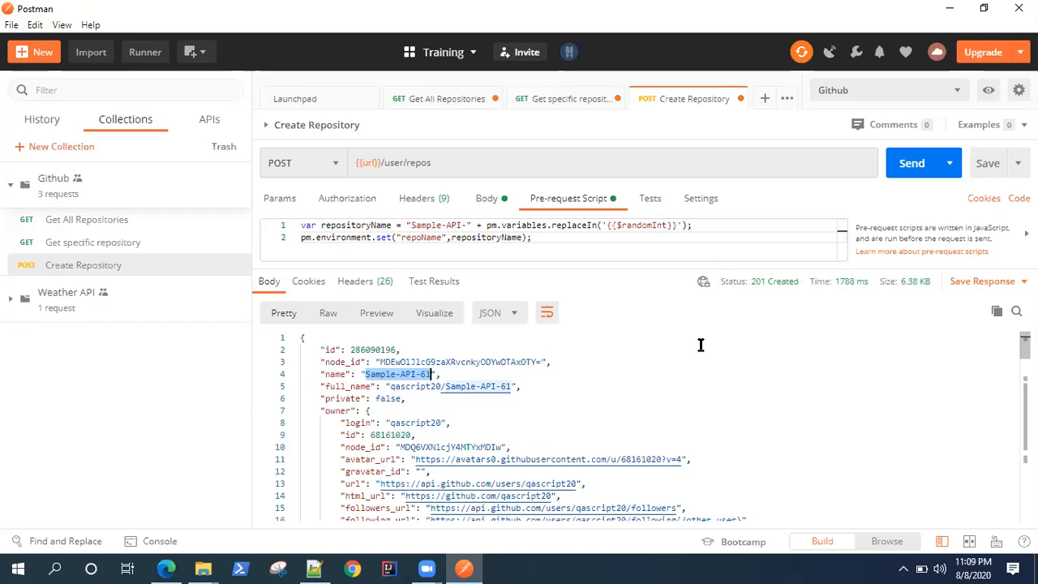